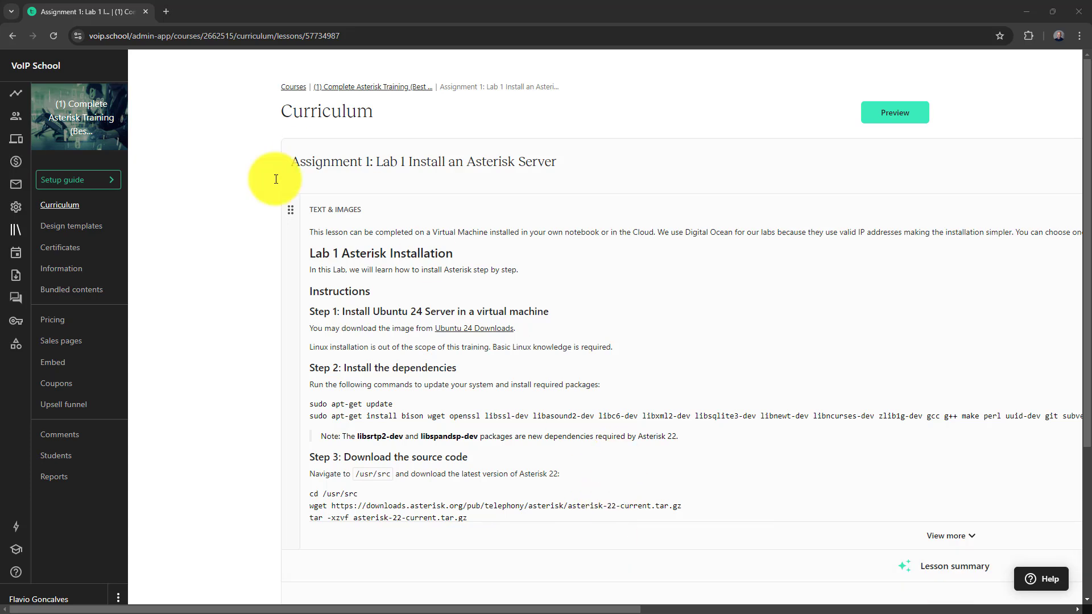
mouse_move(444, 314)
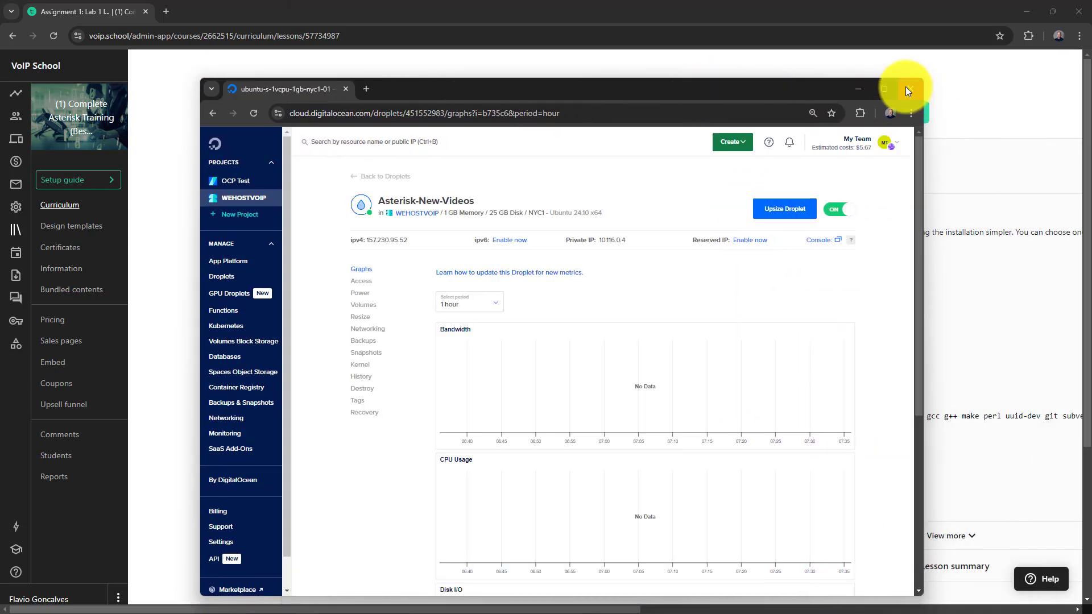
Maximize the browser so the Asterisk-New-Videos droplet page fills the screen.
left_click(884, 89)
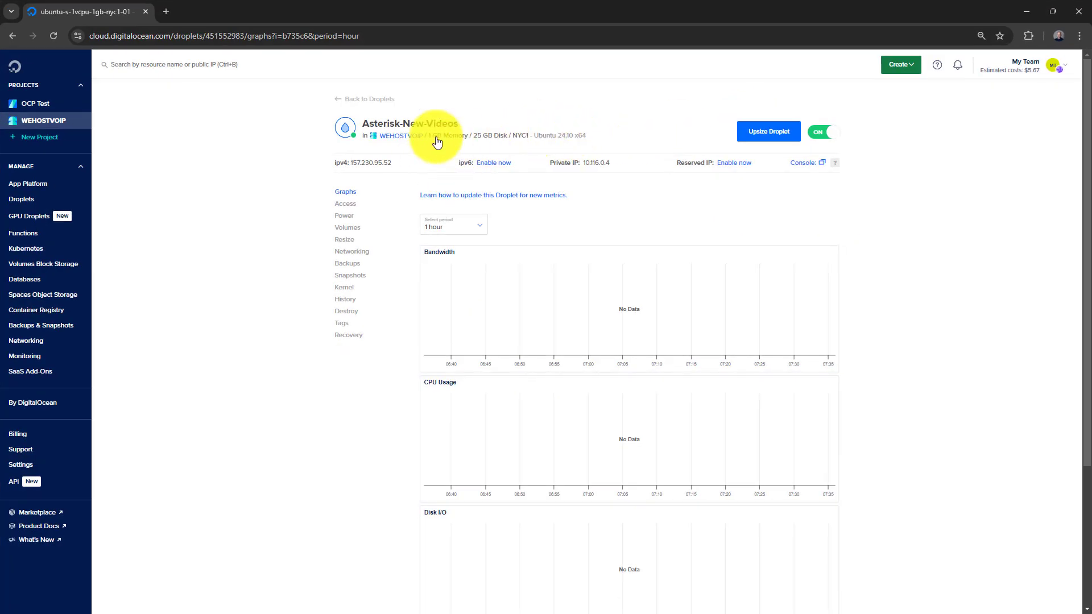
mouse_move(451, 148)
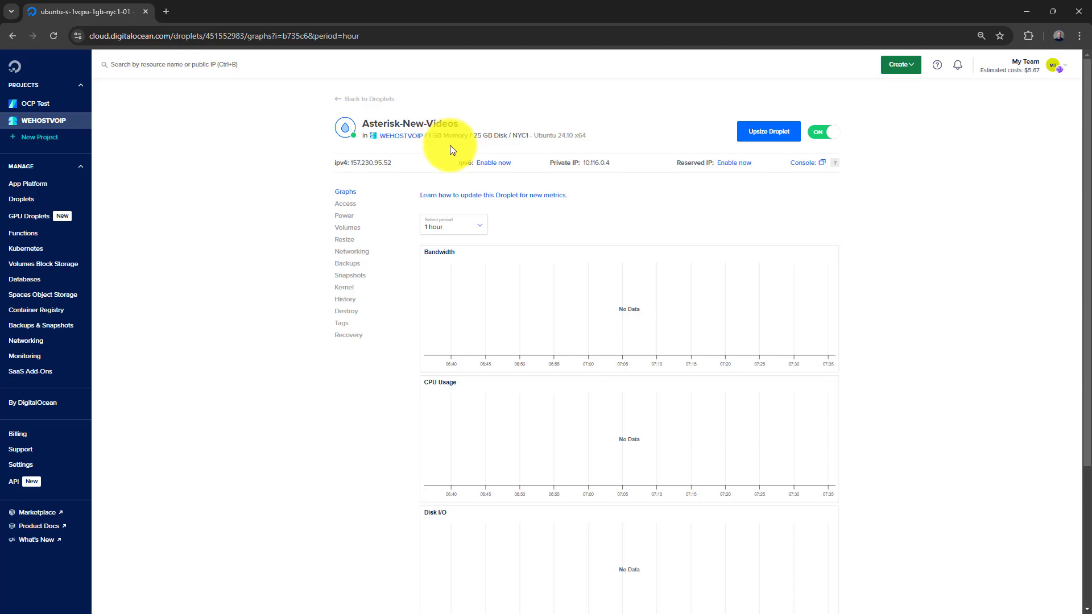
mouse_move(756, 16)
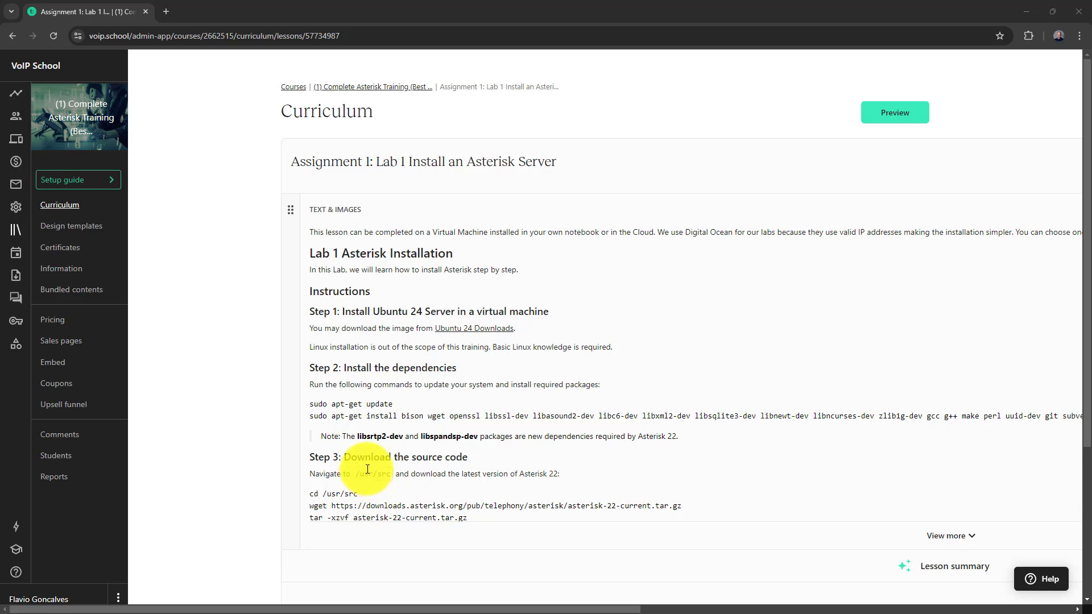
mouse_move(445, 40)
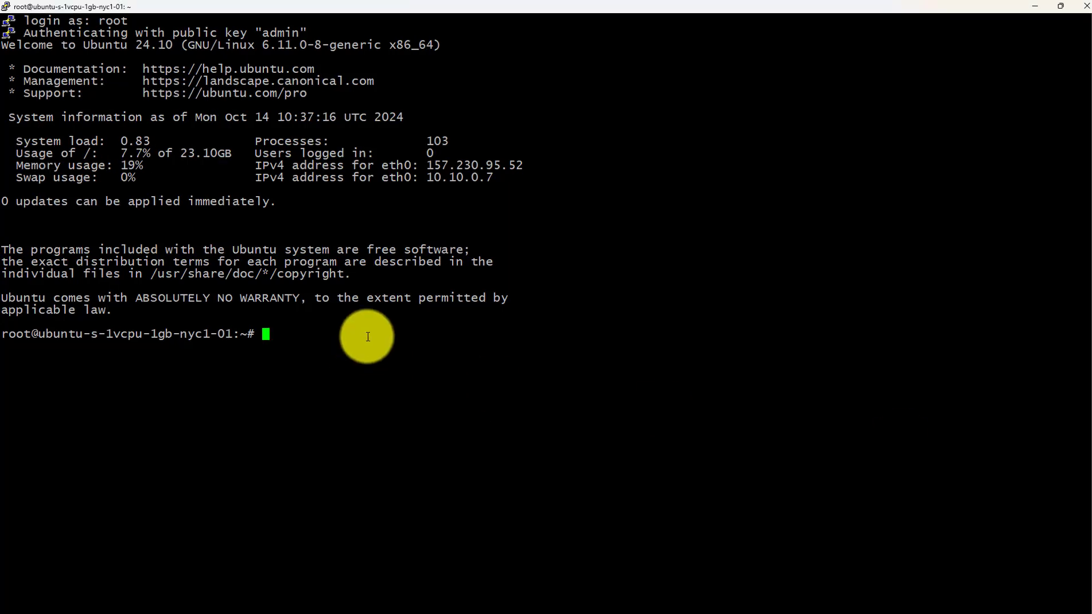
Run apt-get update, then install Asterisk build dependencies such as bison, openssl and libssl-dev.
type("apt-get update")
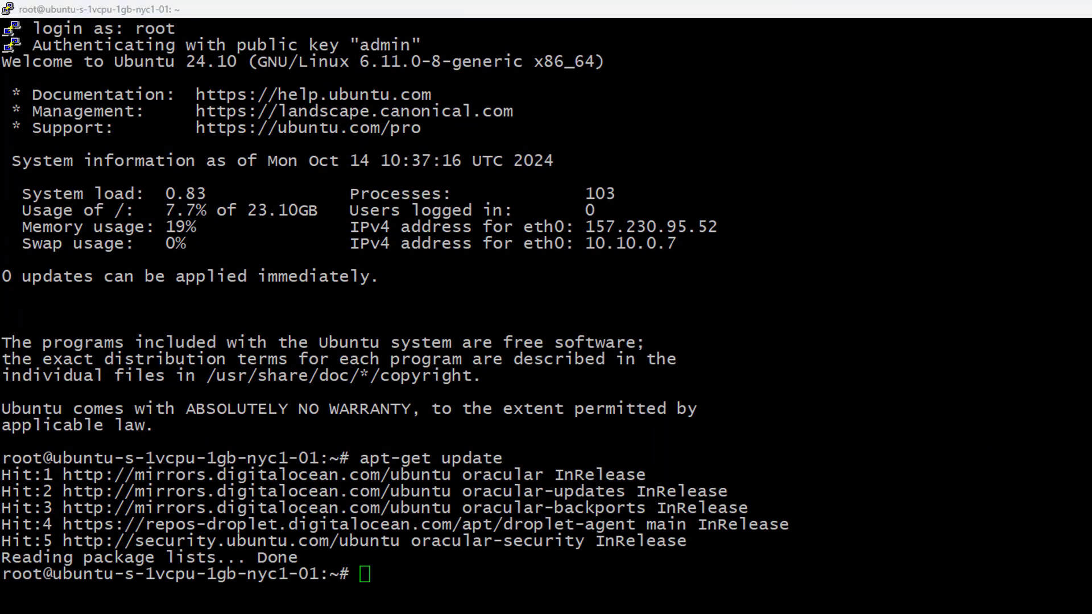
type("apt-get install bison wget openssl libssl-dev libasound2-dev libc6-dev libncurses-dev zlib1g-dev gcc g++ make perl uuid-dev git subversion unixodbc-dev unixodbc autoconf libedit-dev libcurl4-openssl-dev libopus-")
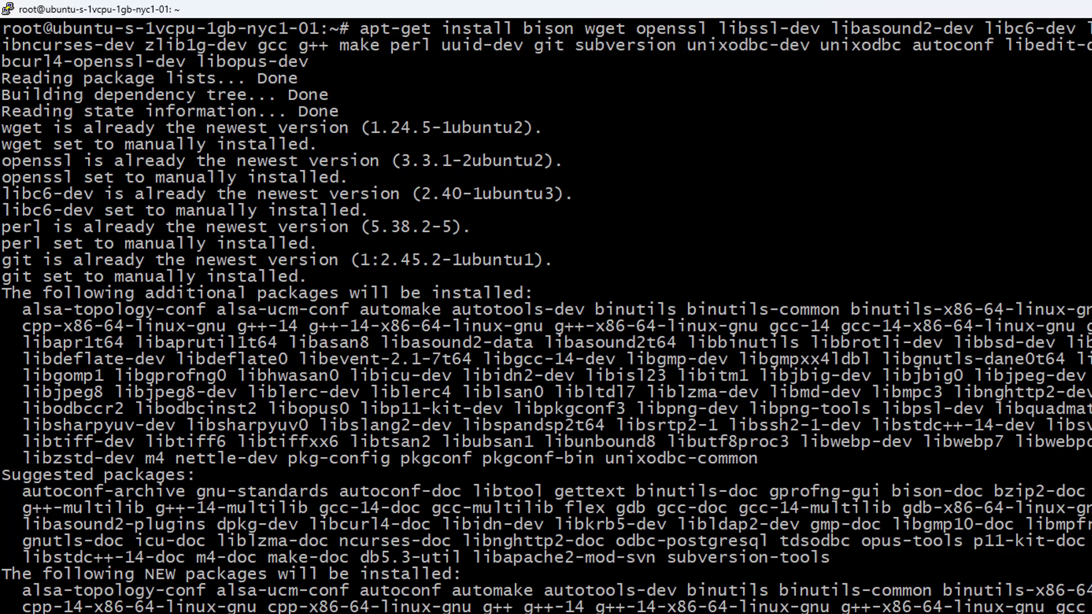
scroll("down", 3)
type("cd /")
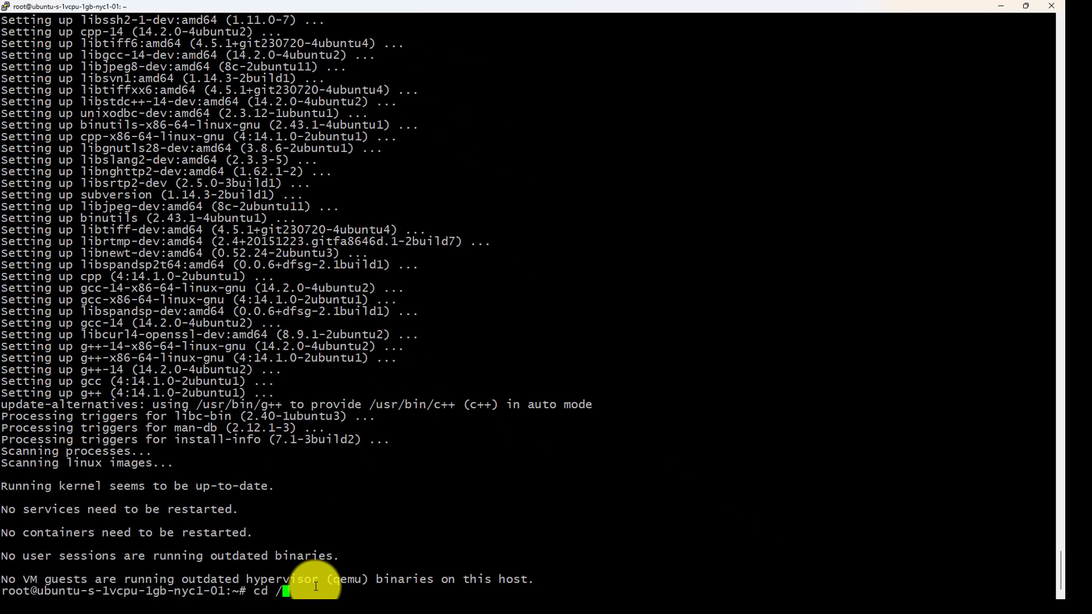
Change into /usr/src and wget asterisk-22-testing.tar.gz from downloads.asterisk.org.
type("usr/")
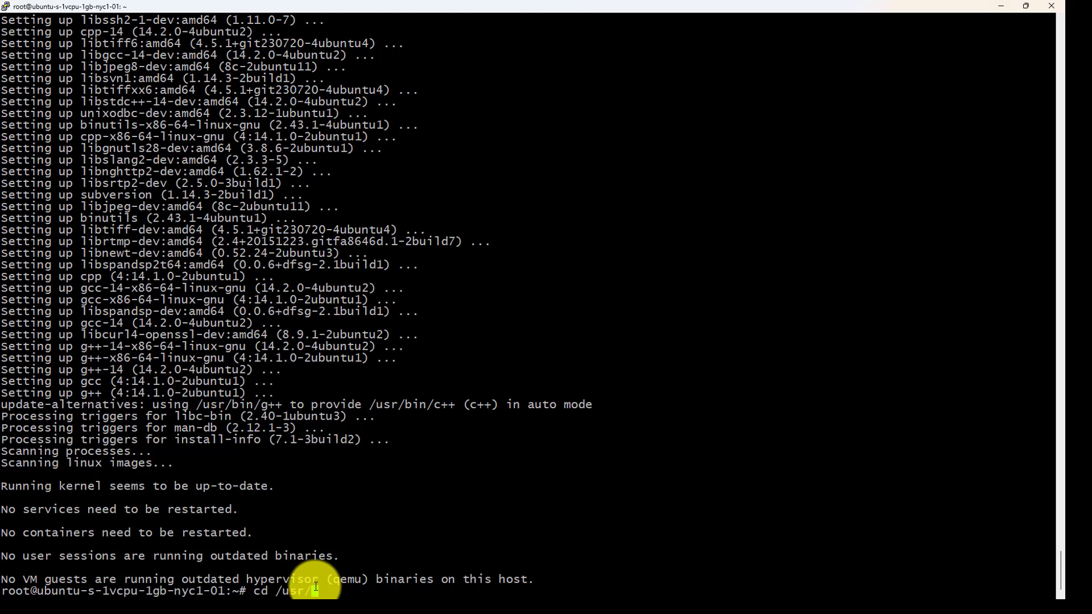
key("Return")
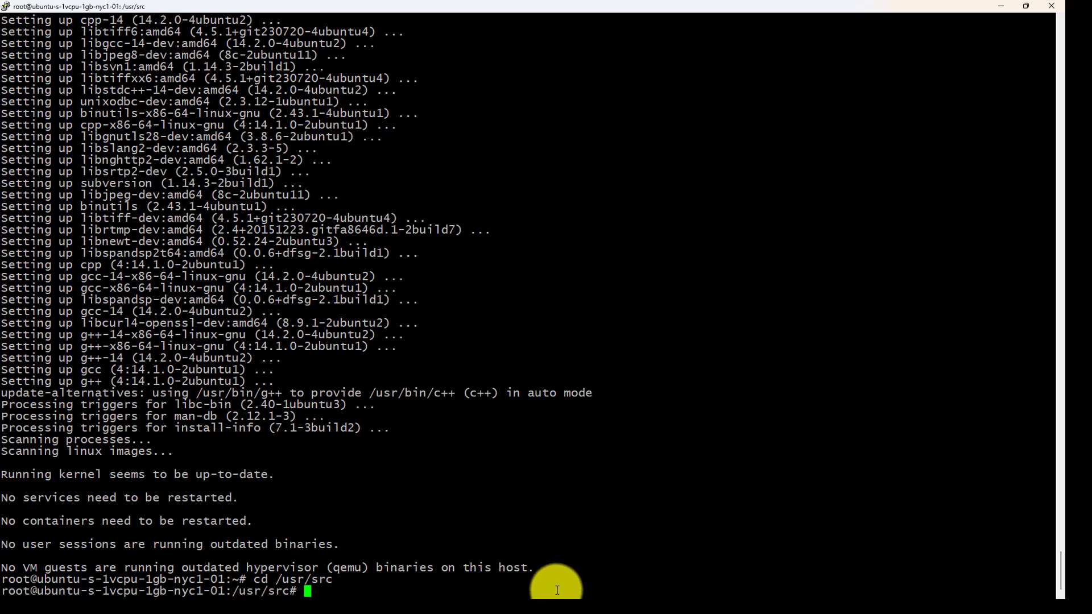
type("wget")
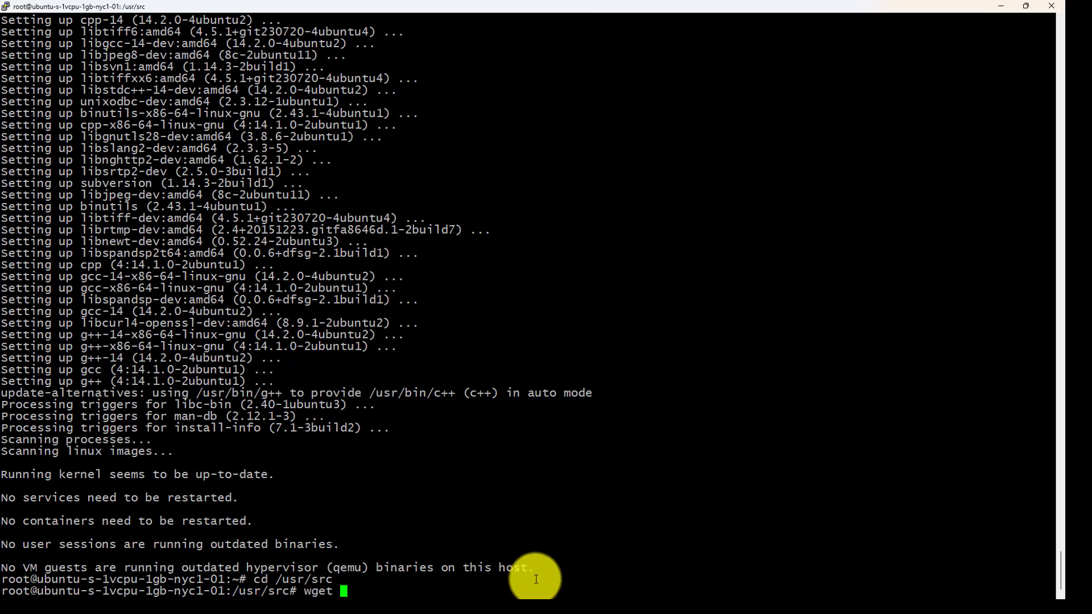
type("http://downloads.asterisk.org/pub/telephony/asterisk/asterisk-22-testing.tar.gz")
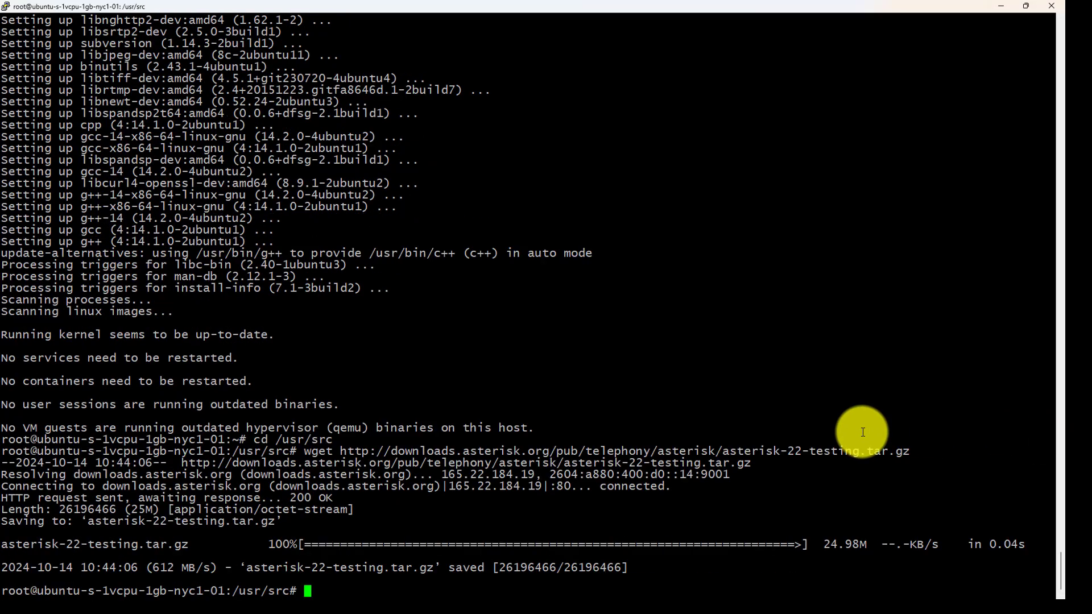
Extract asterisk-22-testing.tar.gz with tar -xzvf and cd into the asterisk-22.0.0-rc2 folder.
type("tar -")
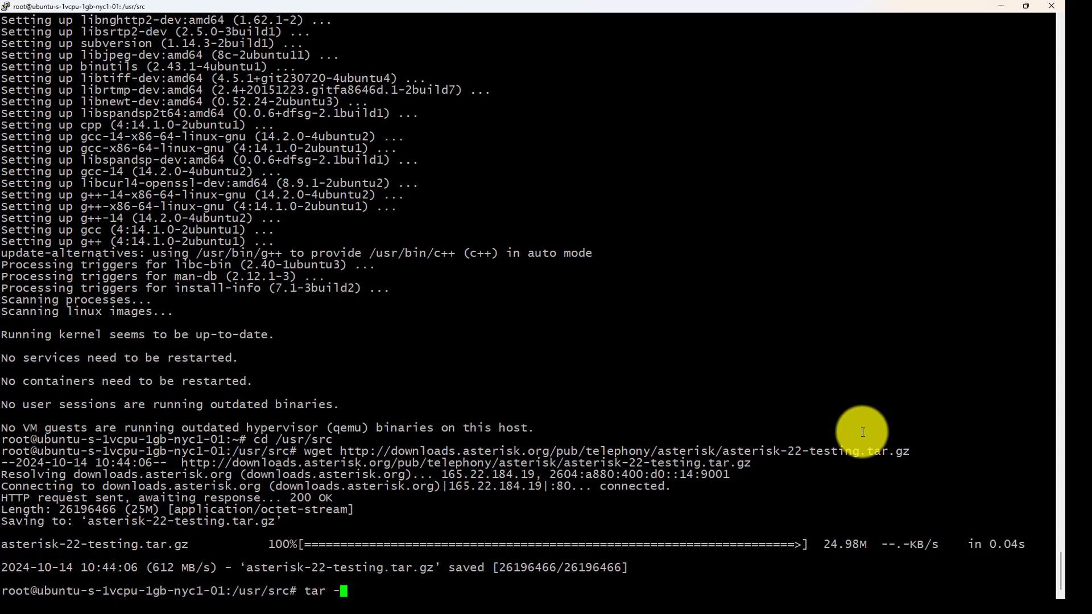
type("xzvf")
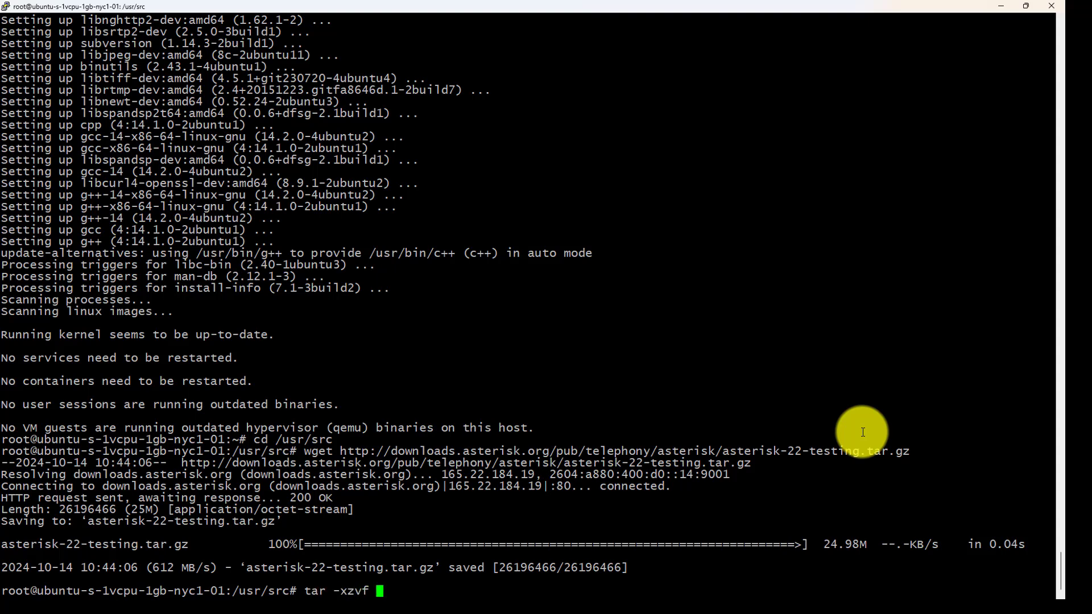
type("asterisk-22-testing.tar.gz")
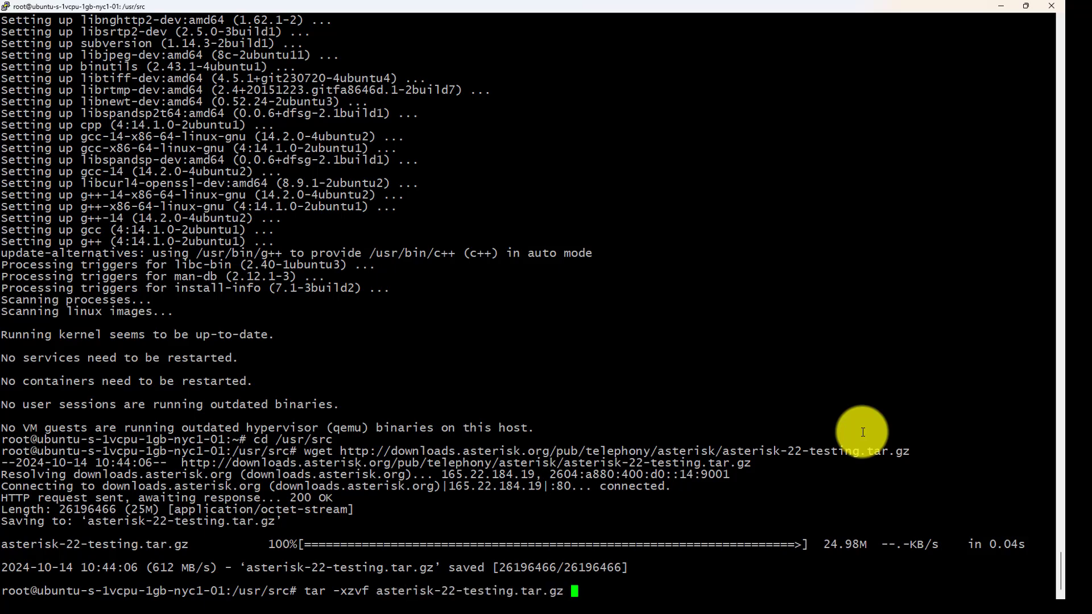
key("Return")
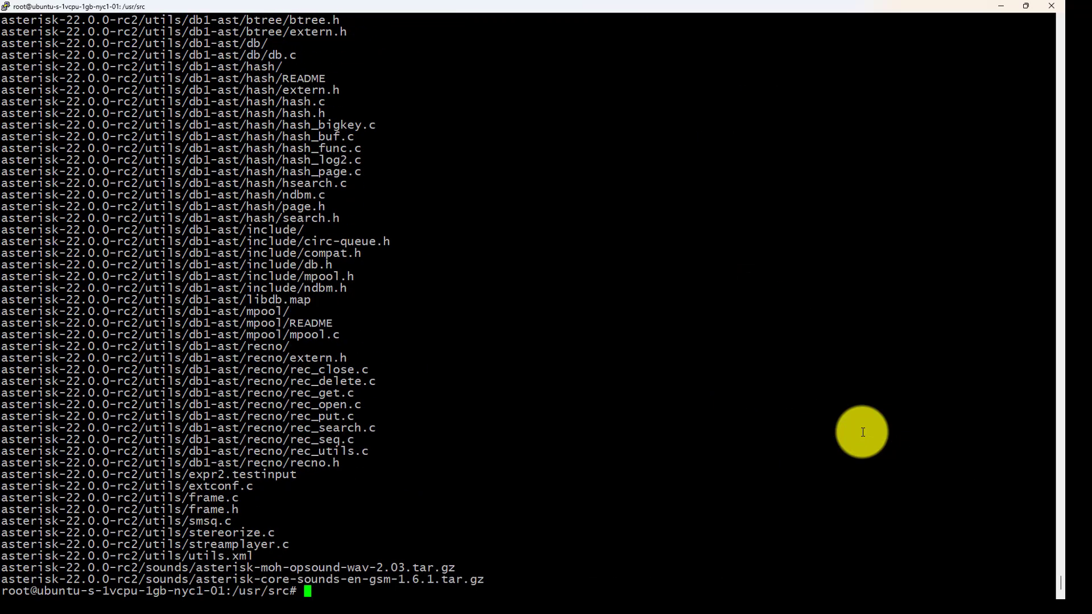
type("cd")
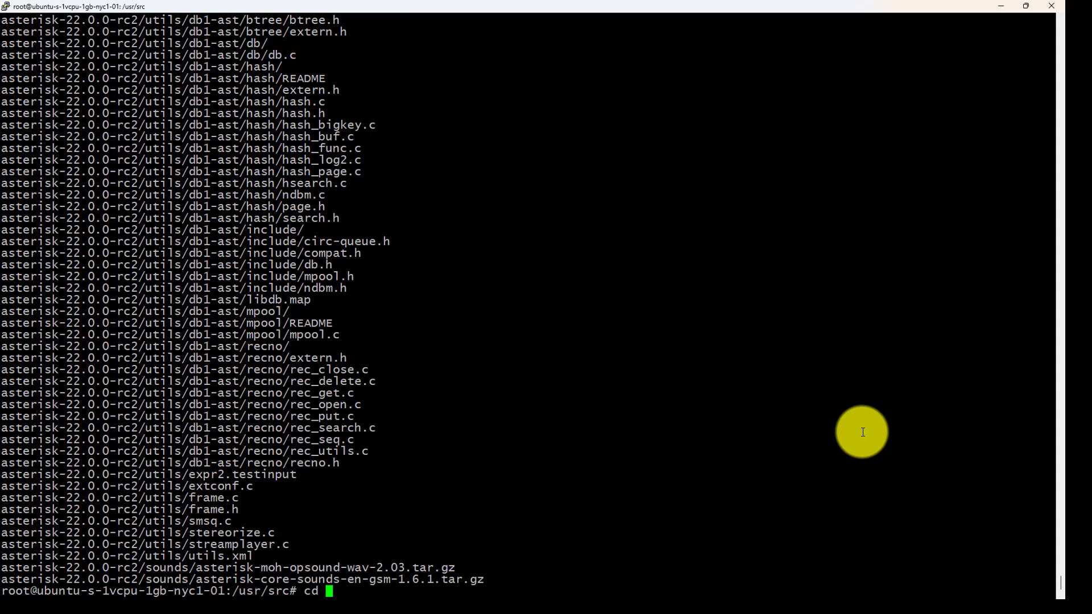
type("as")
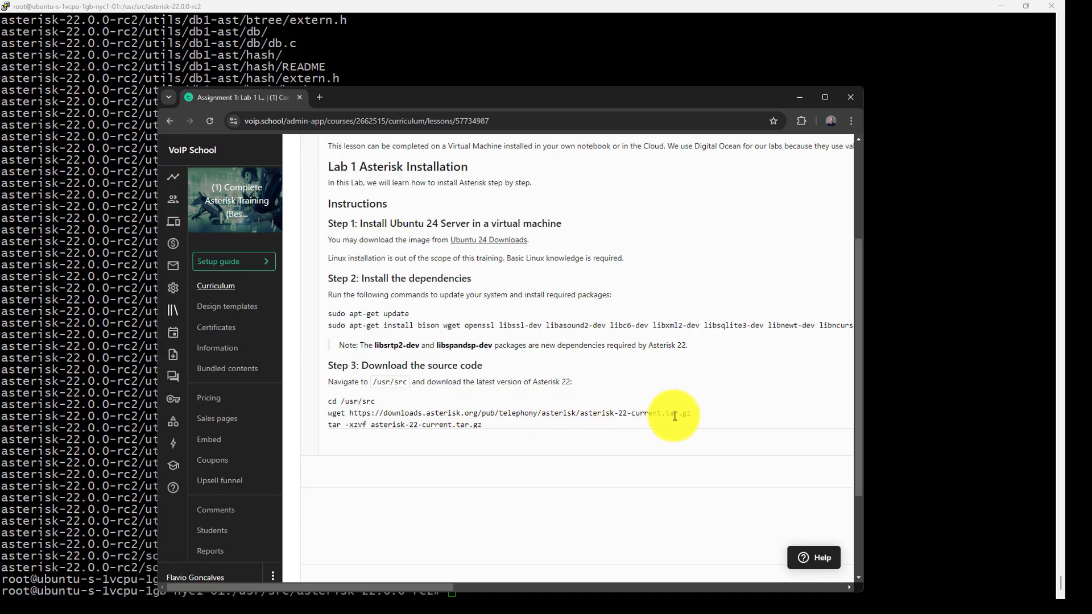
Scroll down the Lab 1 lesson to read Steps 4 through 9.
scroll("down", 3)
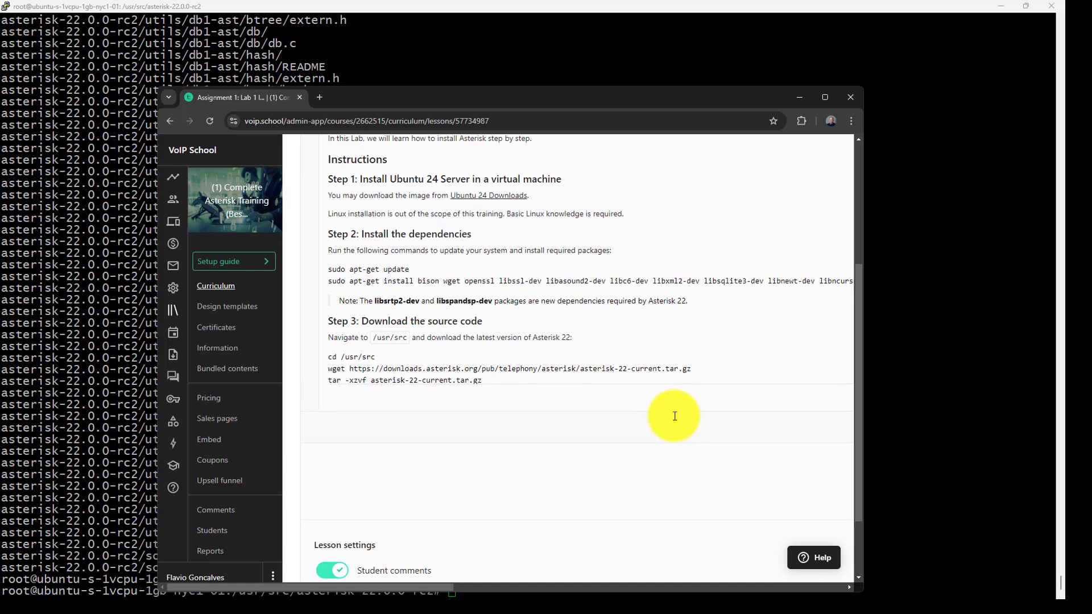
mouse_move(825, 97)
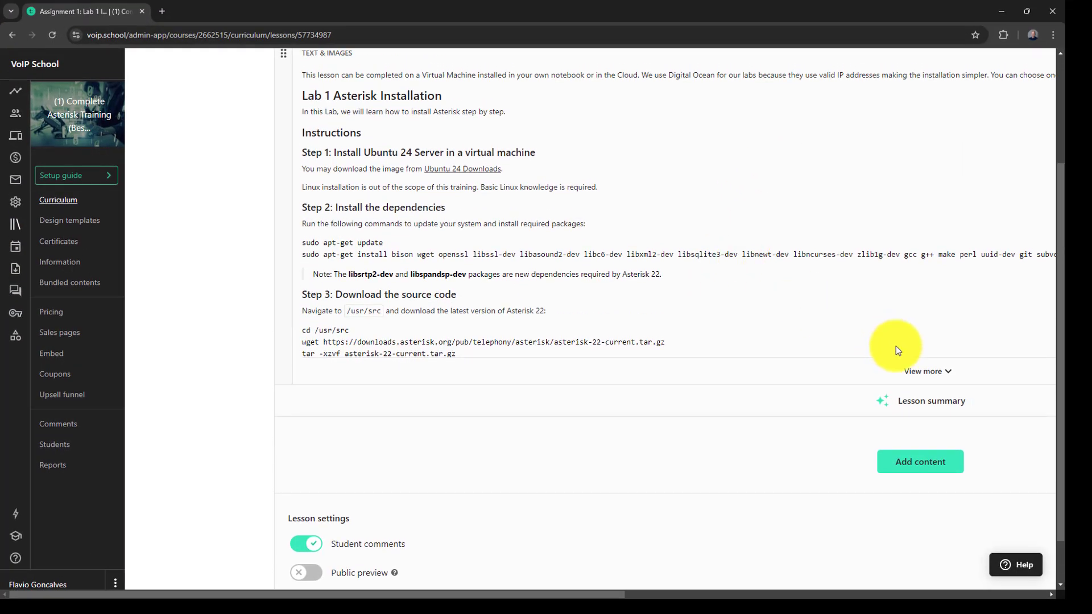
scroll("down", 3)
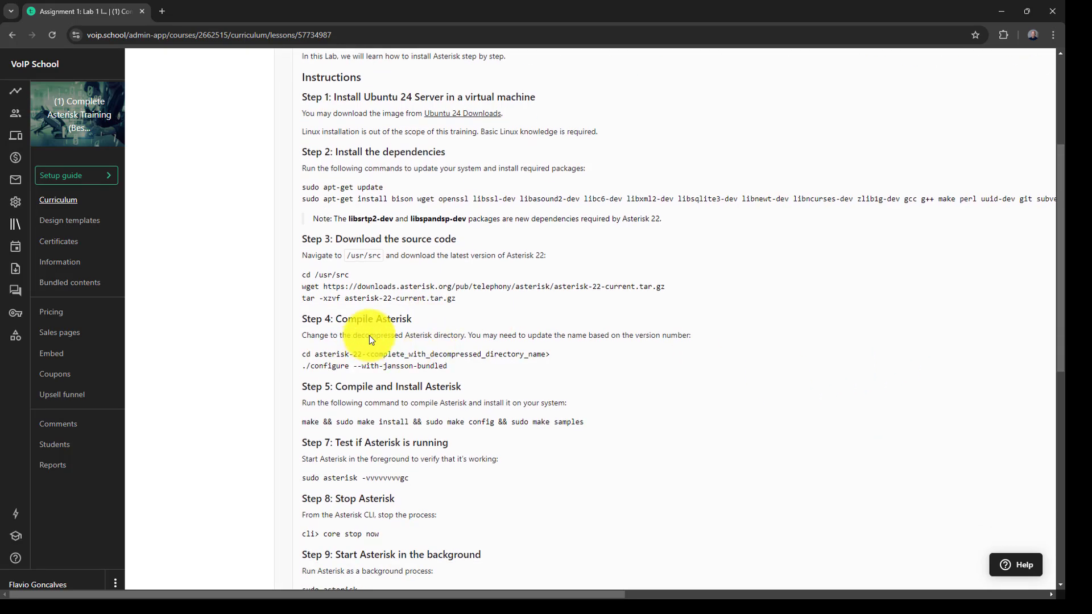
mouse_move(300, 368)
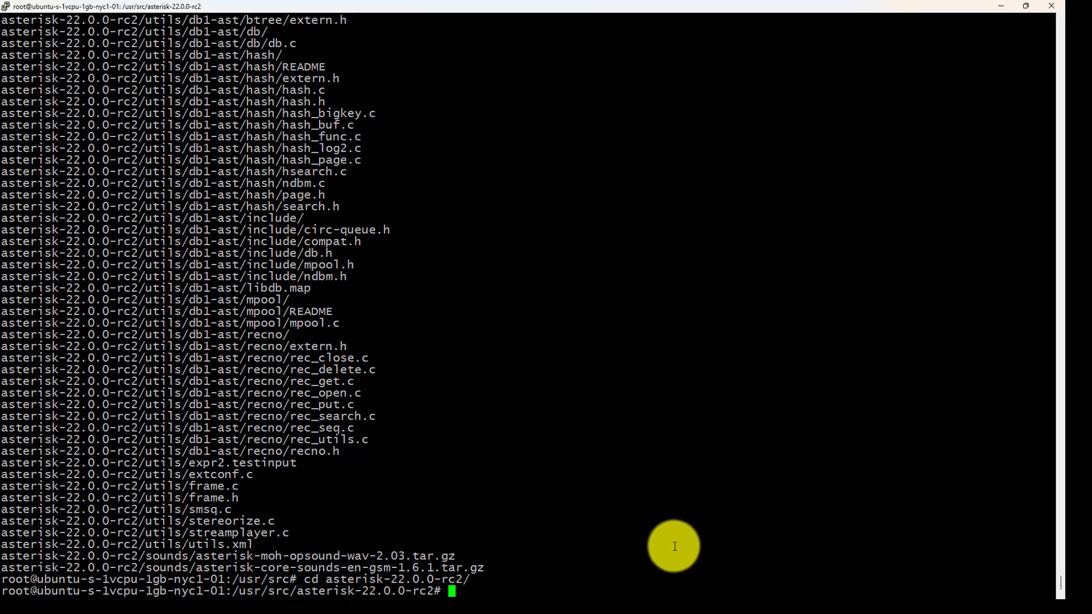
Run ./configure --with-jansson-bundled in the asterisk-22.0.0-rc2 directory.
type("./configure --with-jansson-bundled")
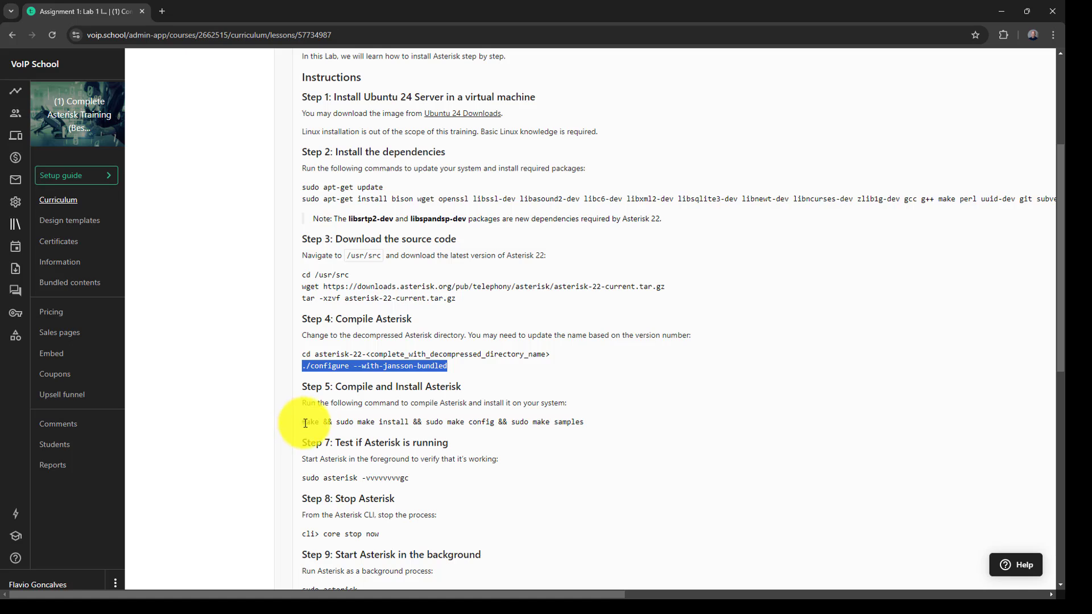
Highlight Step 5's 'make && sudo make install && sudo make config && sudo make samples' line.
left_click_drag(304, 422, 586, 422)
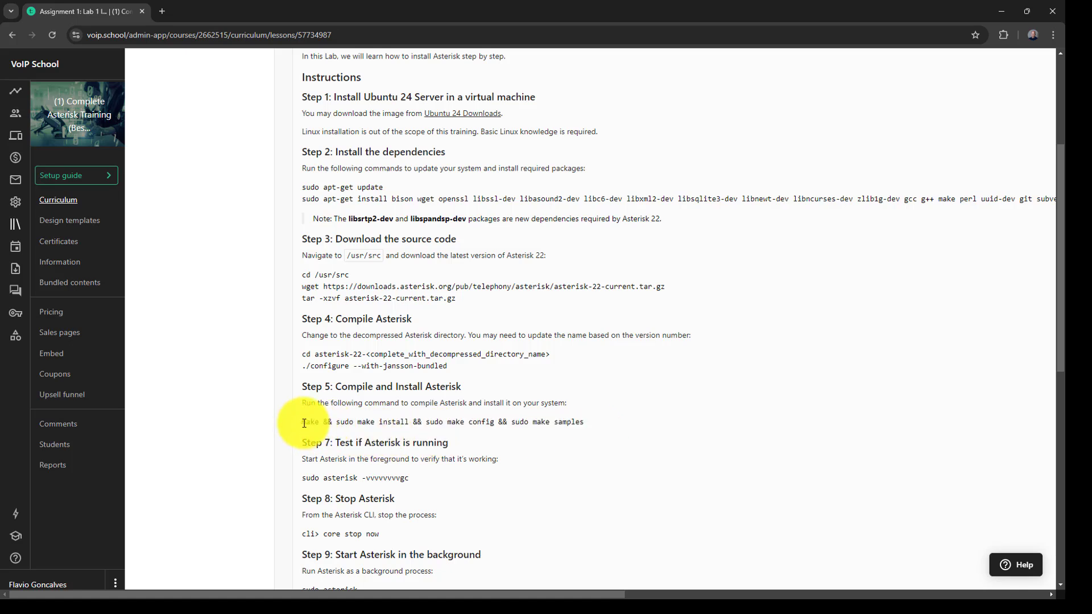
left_click_drag(304, 421, 584, 421)
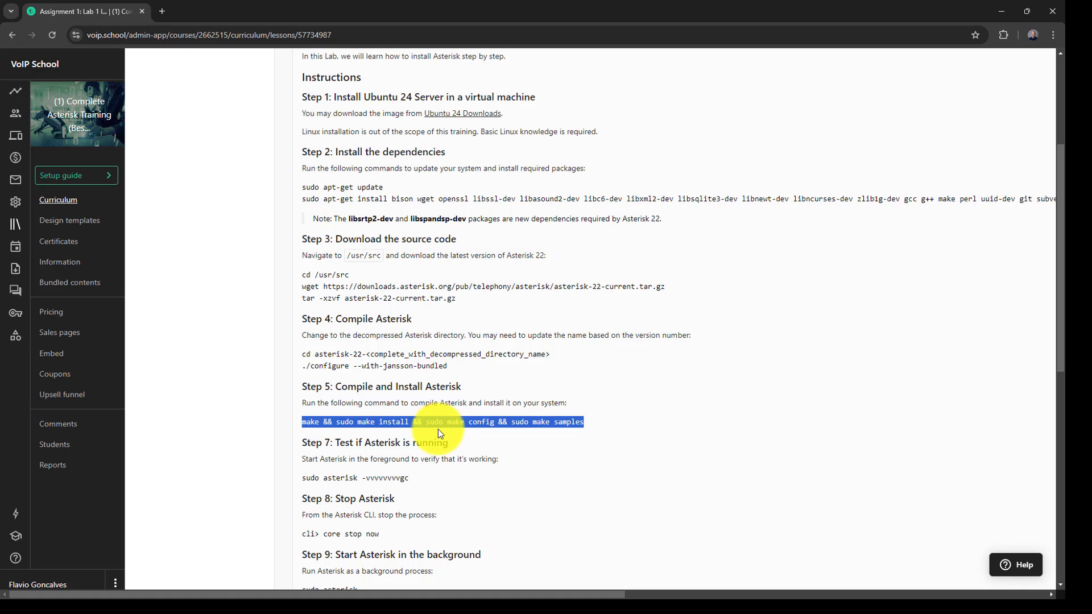
mouse_move(505, 421)
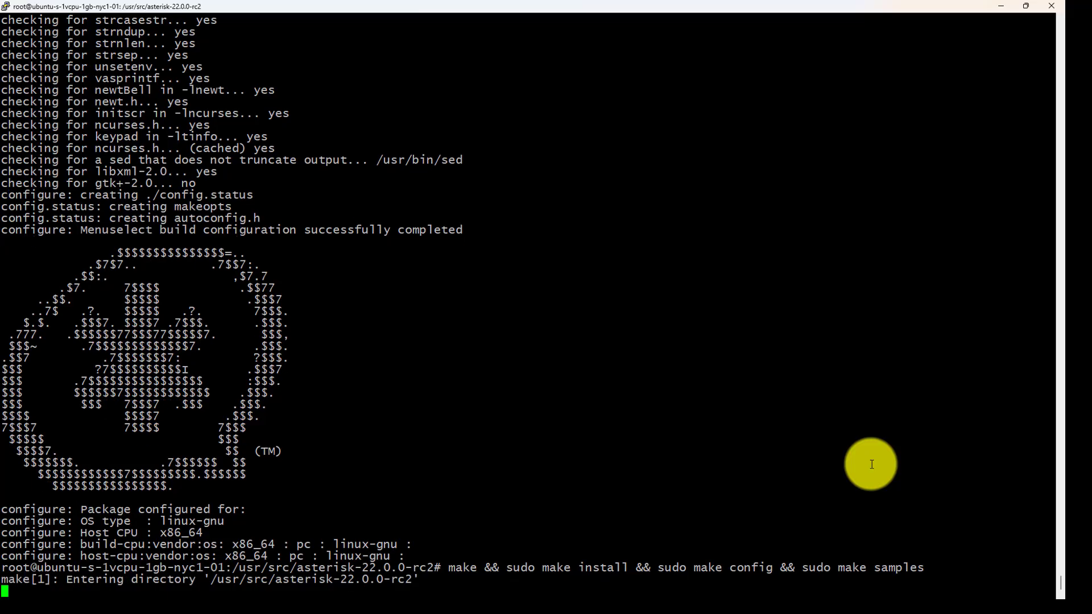
Scroll the PuTTY output as configure completes and the make-and-install build starts.
scroll("down", 3)
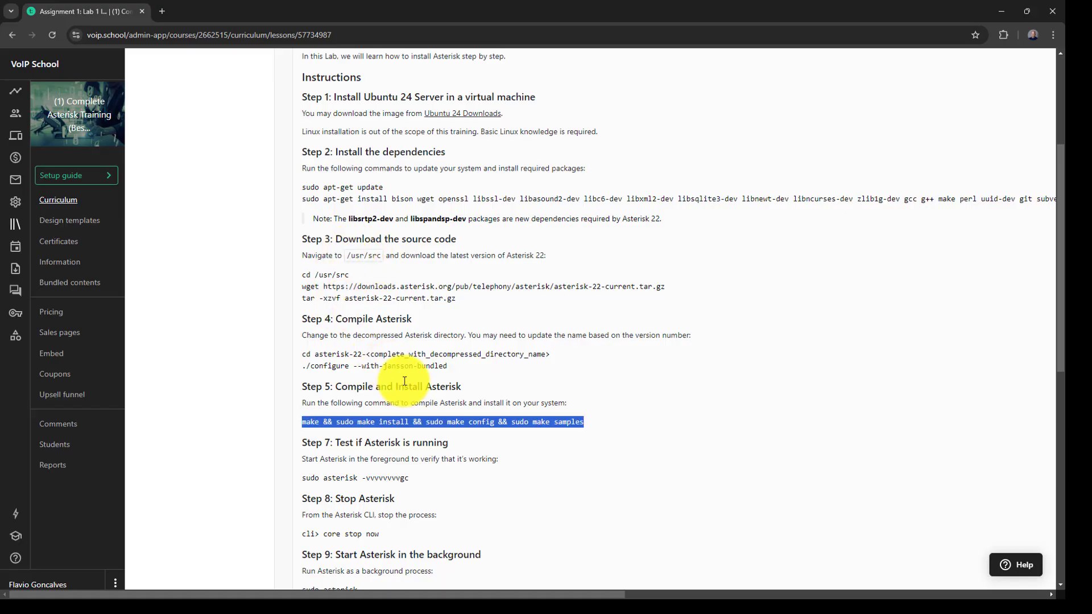
Scroll the lab page down to Steps 7–11 and the Troubleshooting section.
scroll("down", 3)
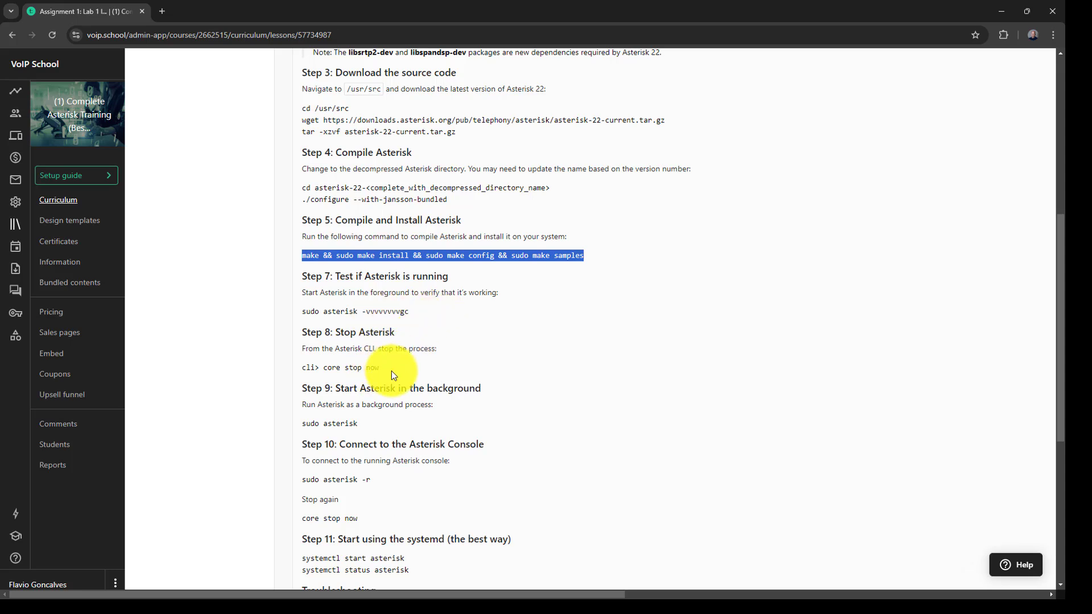
scroll("down", 3)
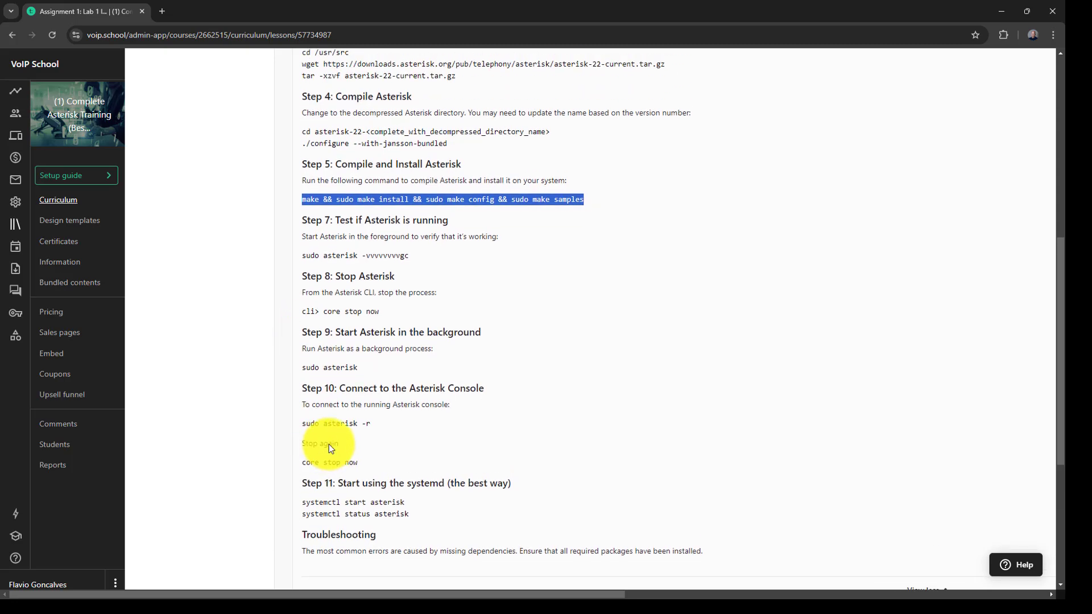
scroll("down", 3)
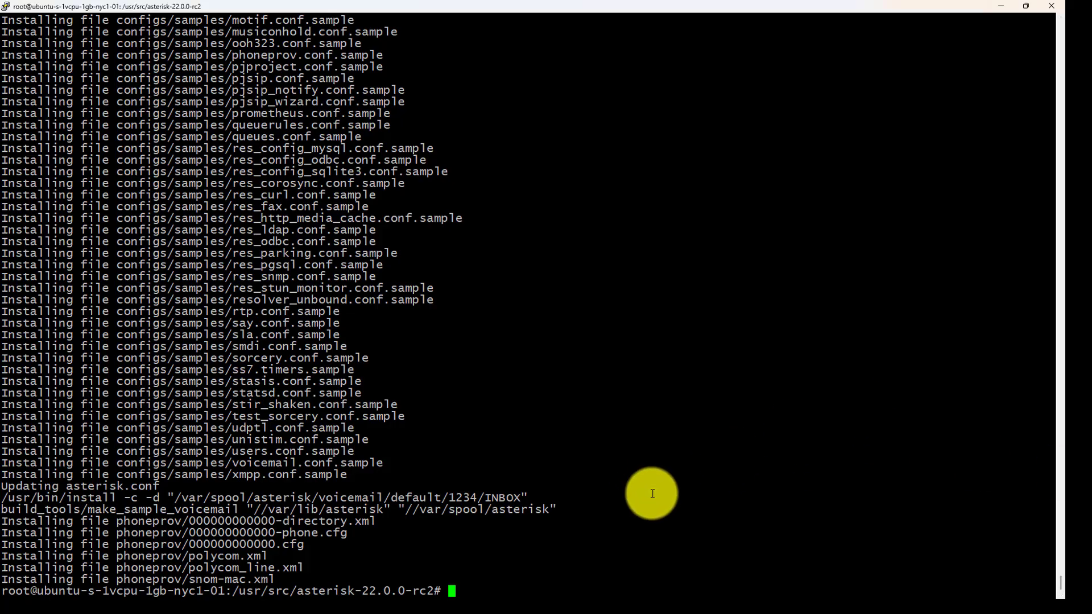
Start Asterisk with asterisk -vvvvgc, wait for Asterisk Ready, then stop it with core stop now.
type("asterisk")
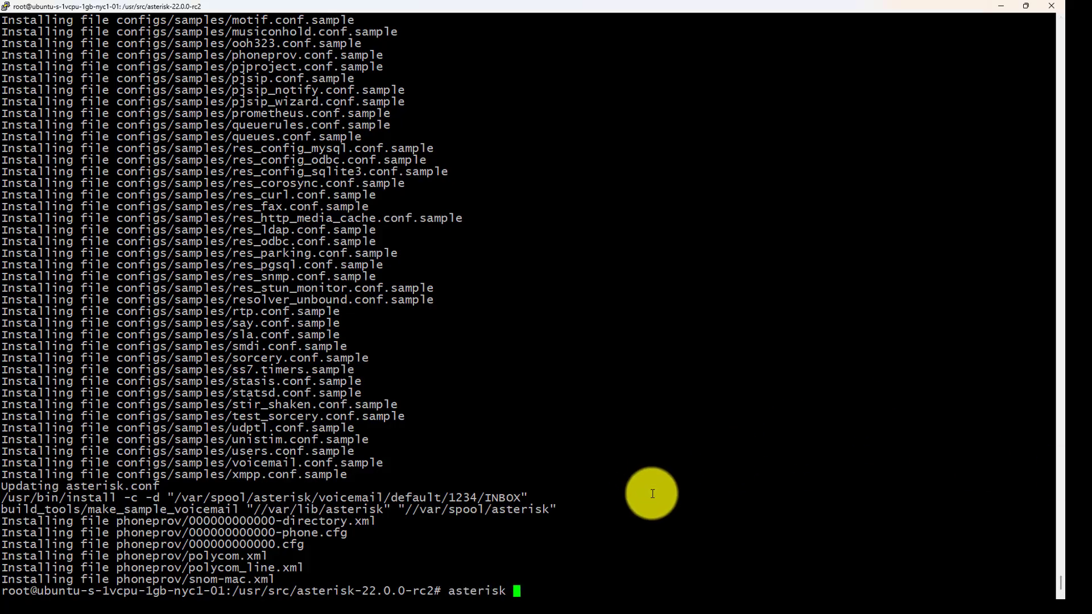
type("-vvvvvvvvvvvvvvvvvvvvv")
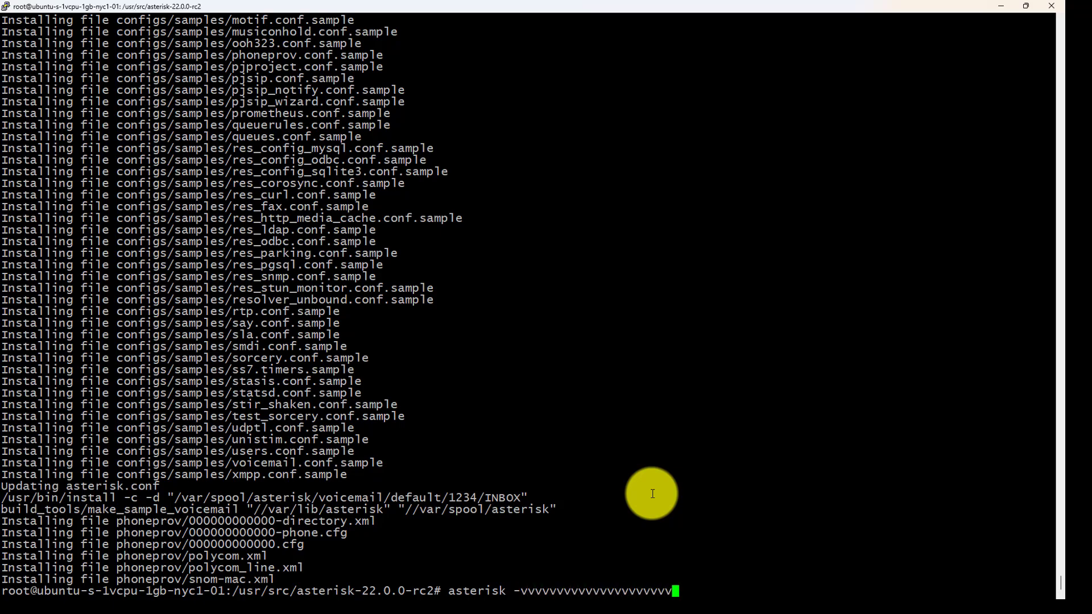
type("gc")
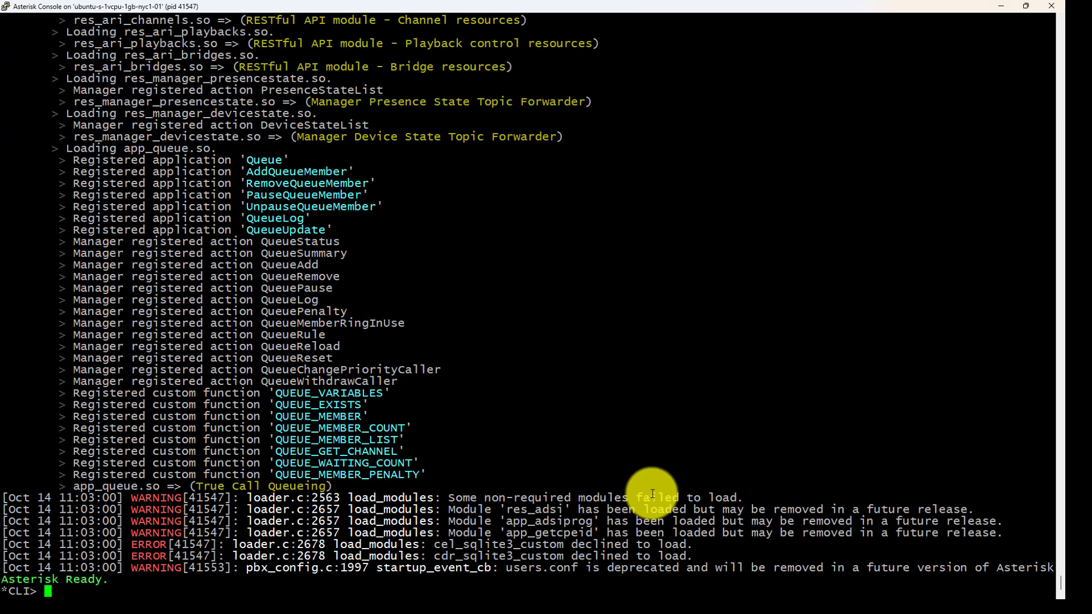
type("quit")
type("core stop now")
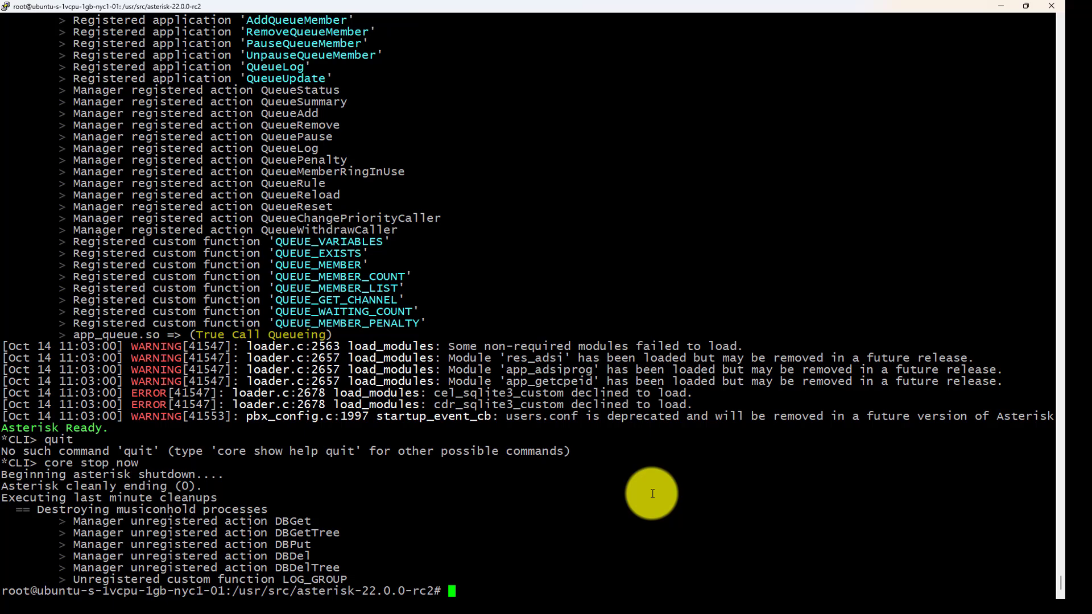
type("asterisk")
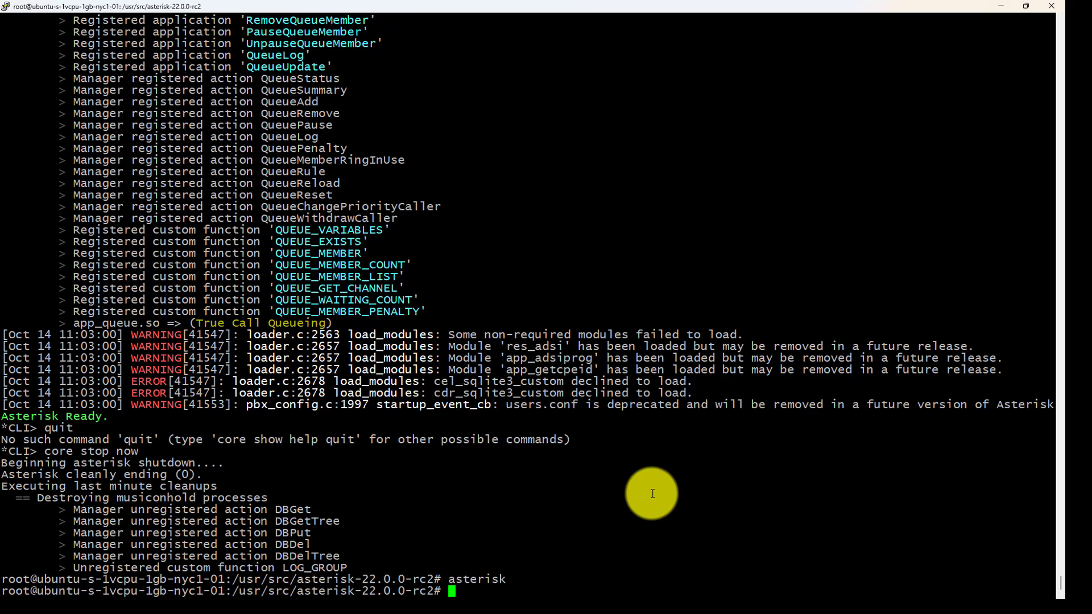
List running Asterisk processes with ps -ef | grep asterisk.
type("ps -ef")
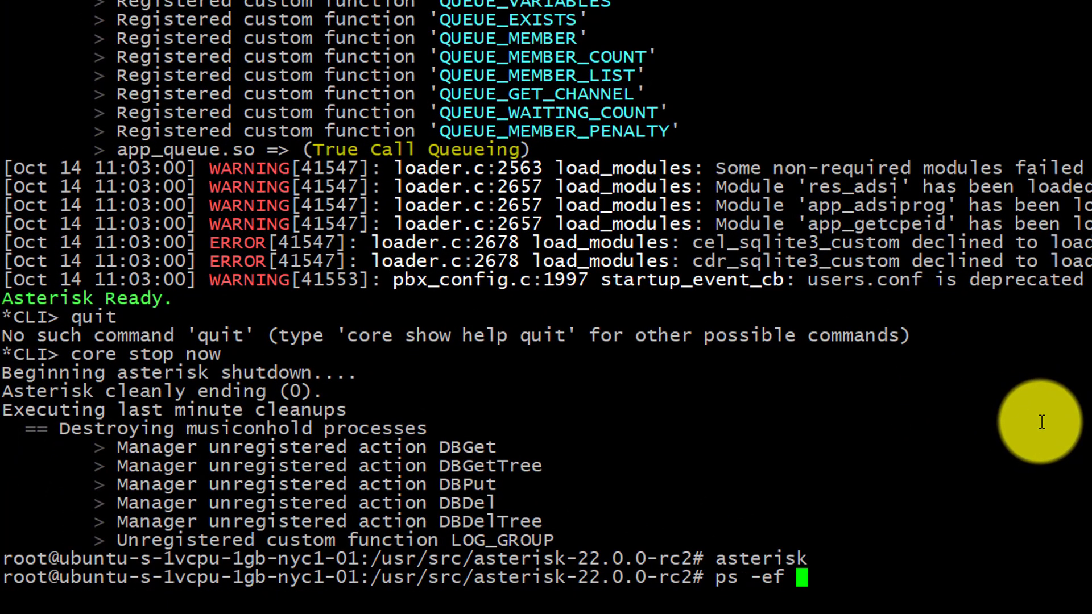
type("|grep")
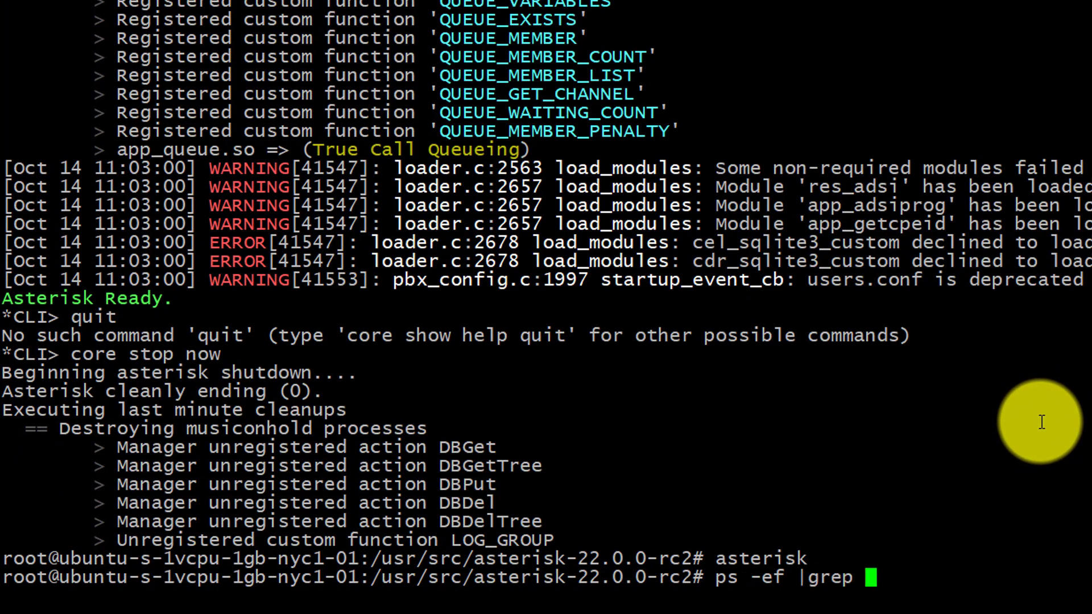
type("asterisk")
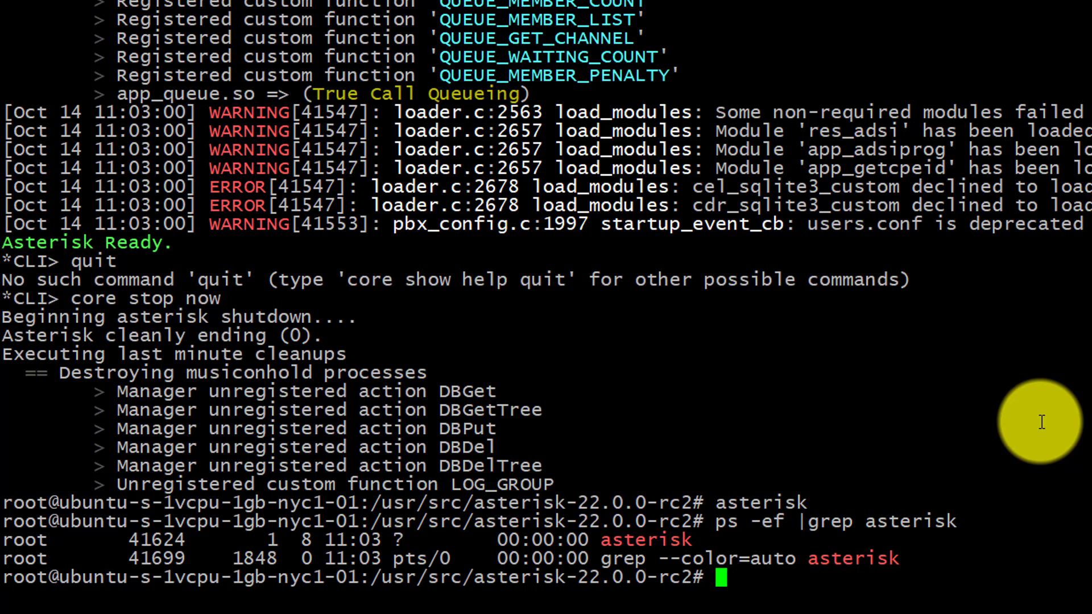
Attach the remote console with asterisk -r, quit, and kill process 41624.
type("asterisk -")
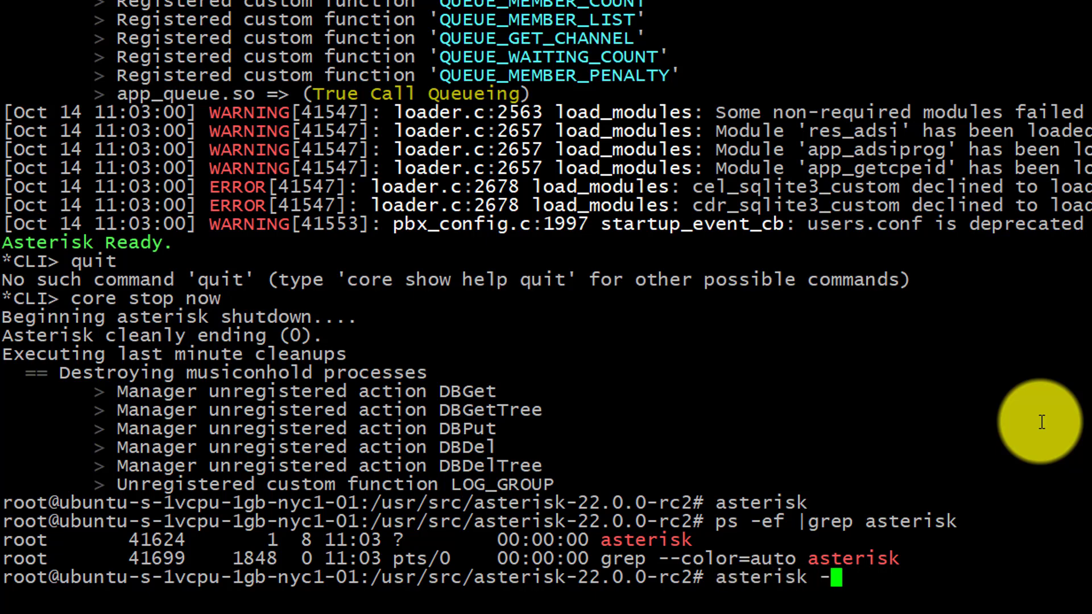
type("r")
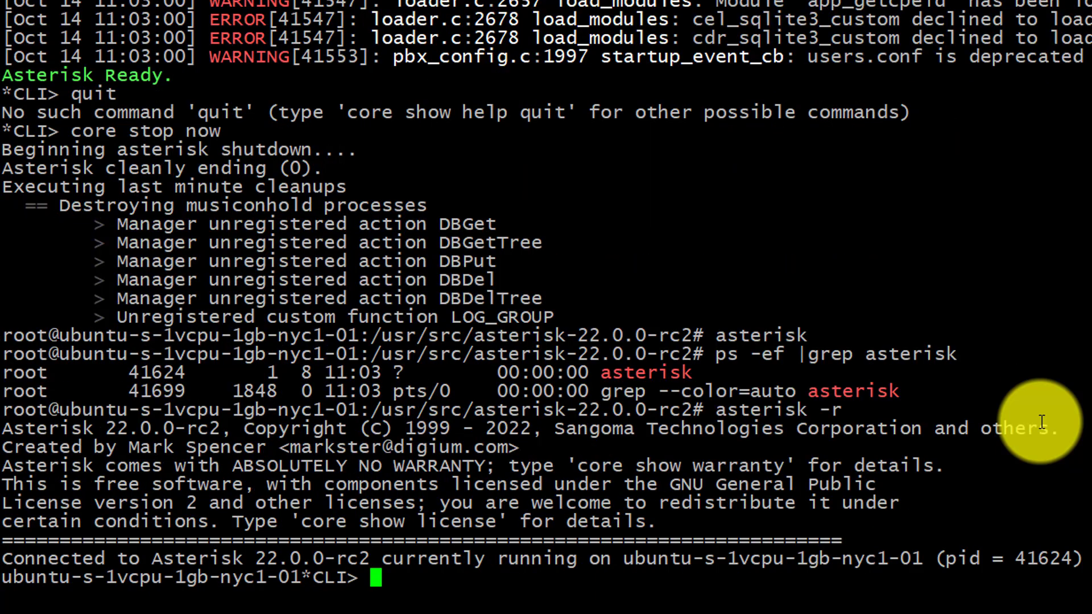
type("quit")
type("ps -ef |grep asteris")
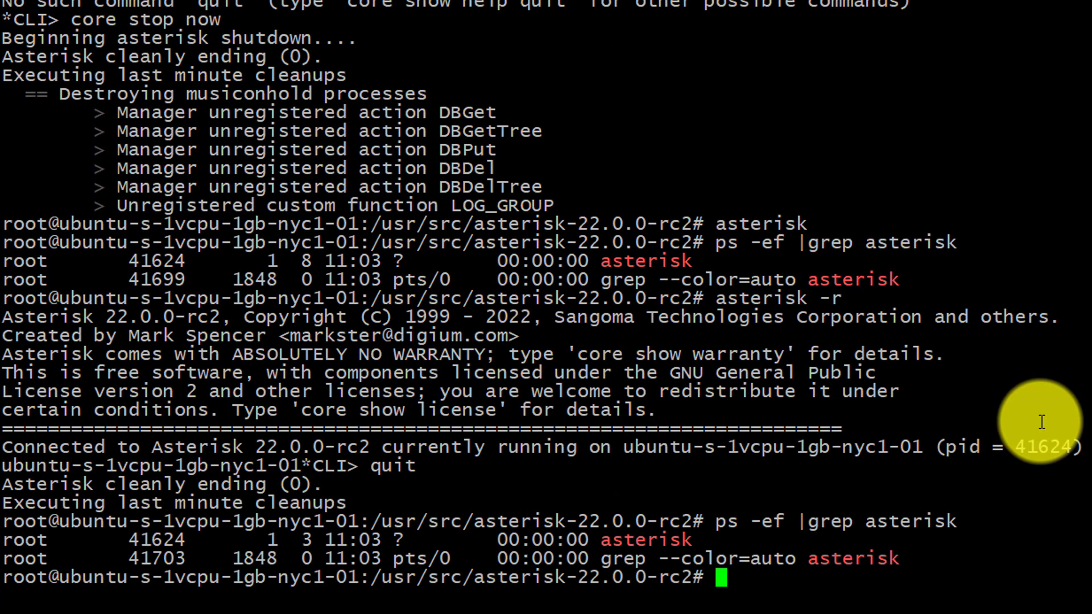
type("kill -9")
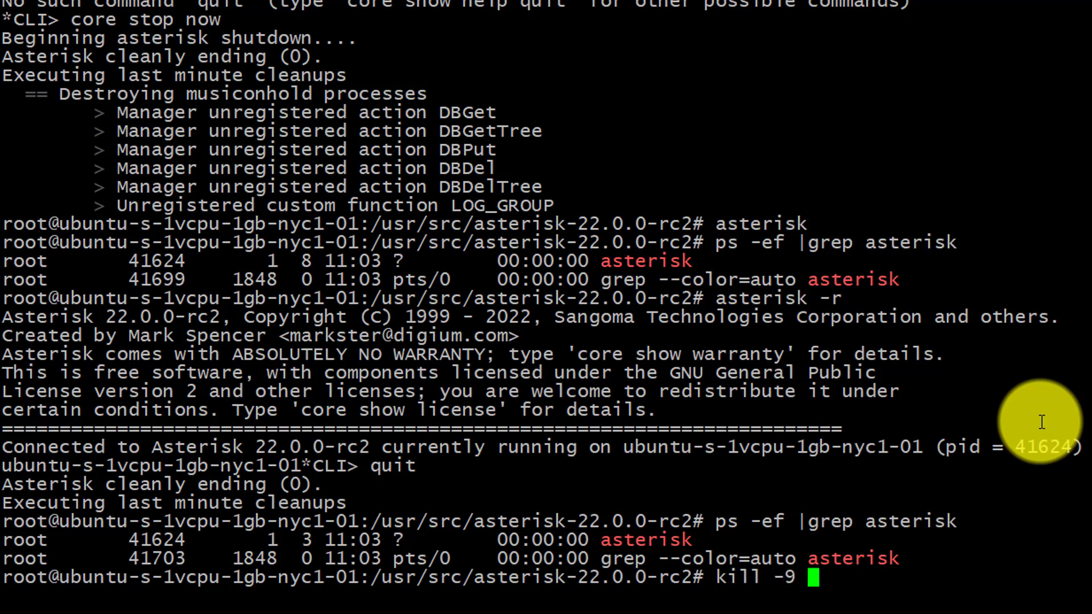
type("41624")
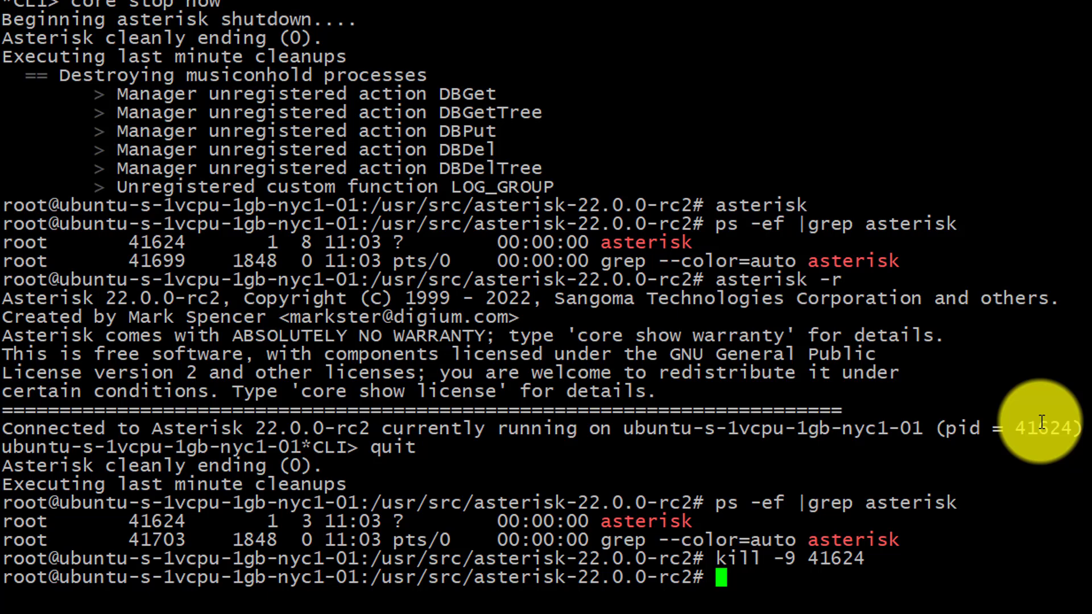
Start Asterisk via systemctl and confirm its status is active (running).
type("systemctl start")
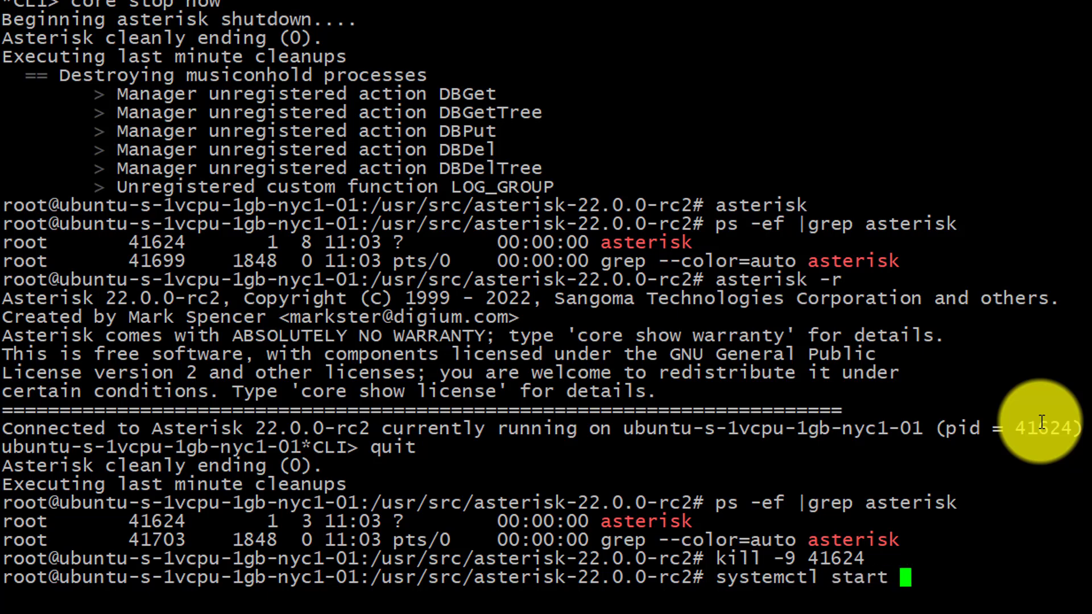
type("asterisk")
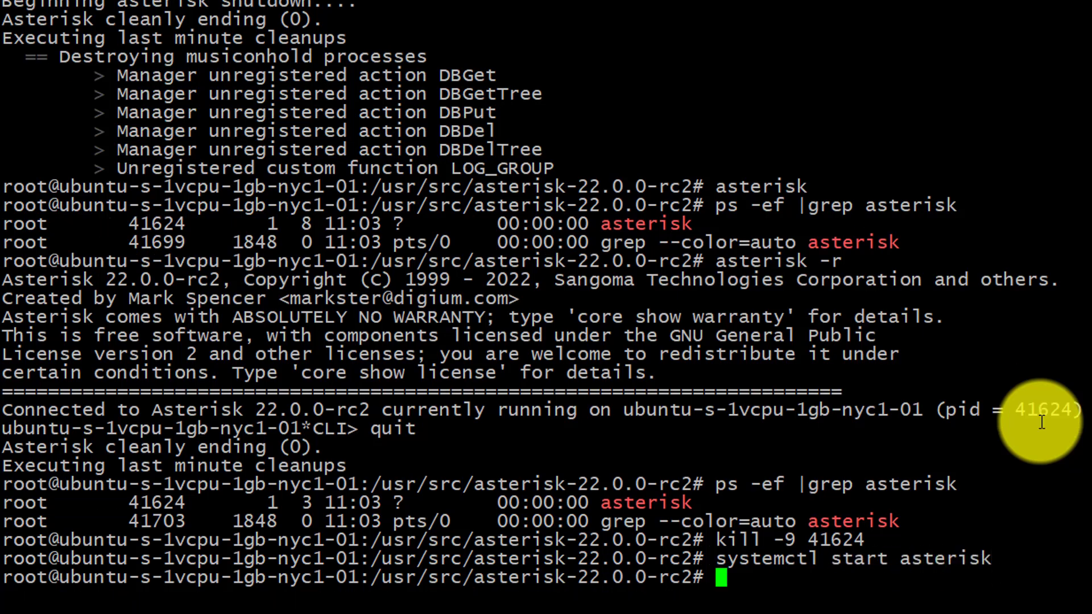
type("systemctl")
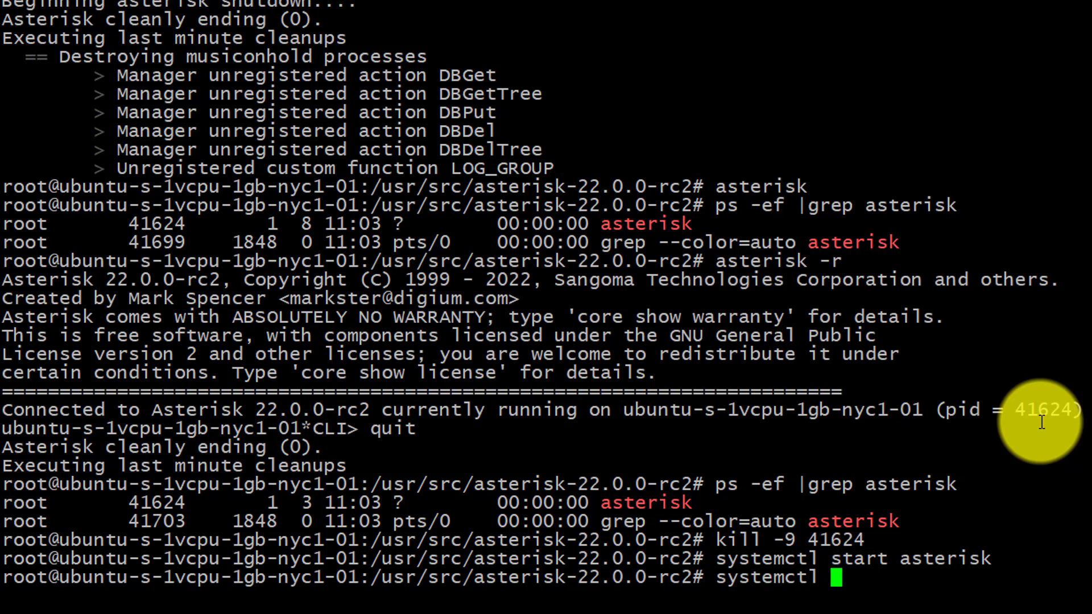
type("status asterisk")
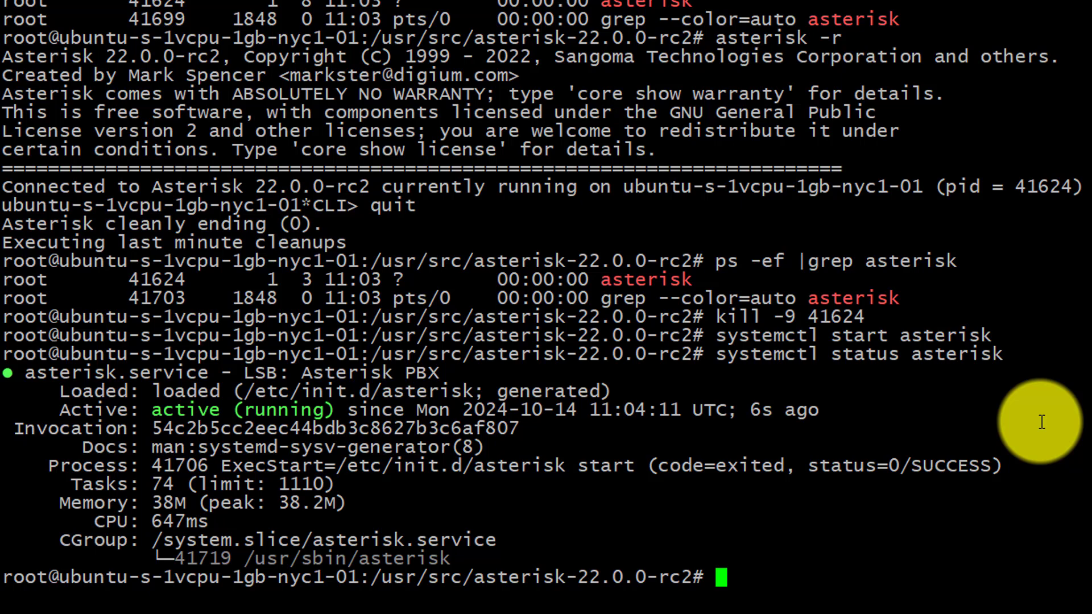
Stop the Asterisk service with systemctl and begin entering make menuselect.
type("systemctl")
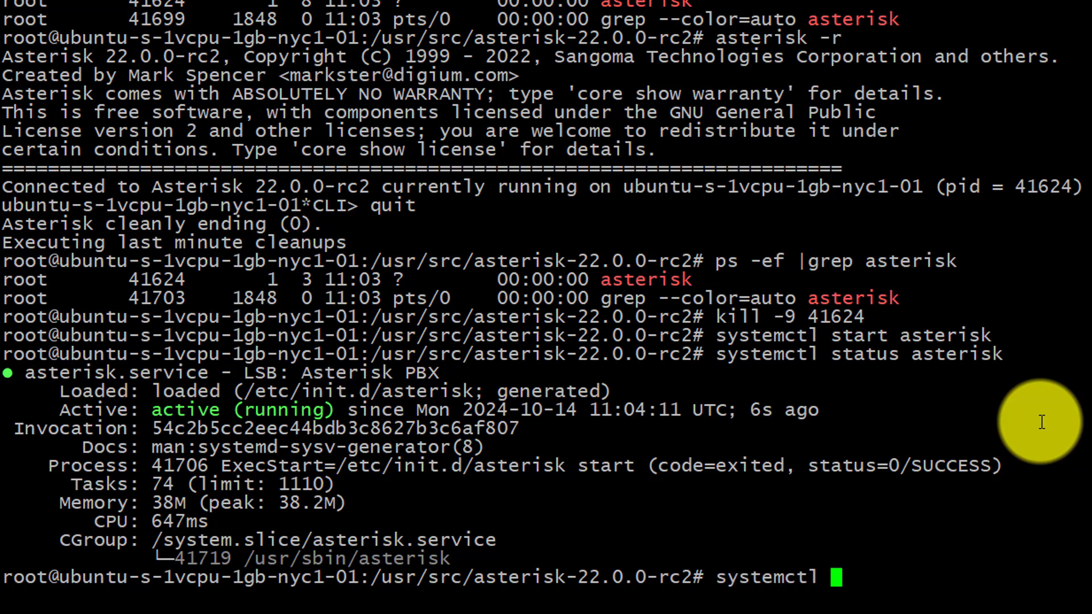
type("stop asterisk")
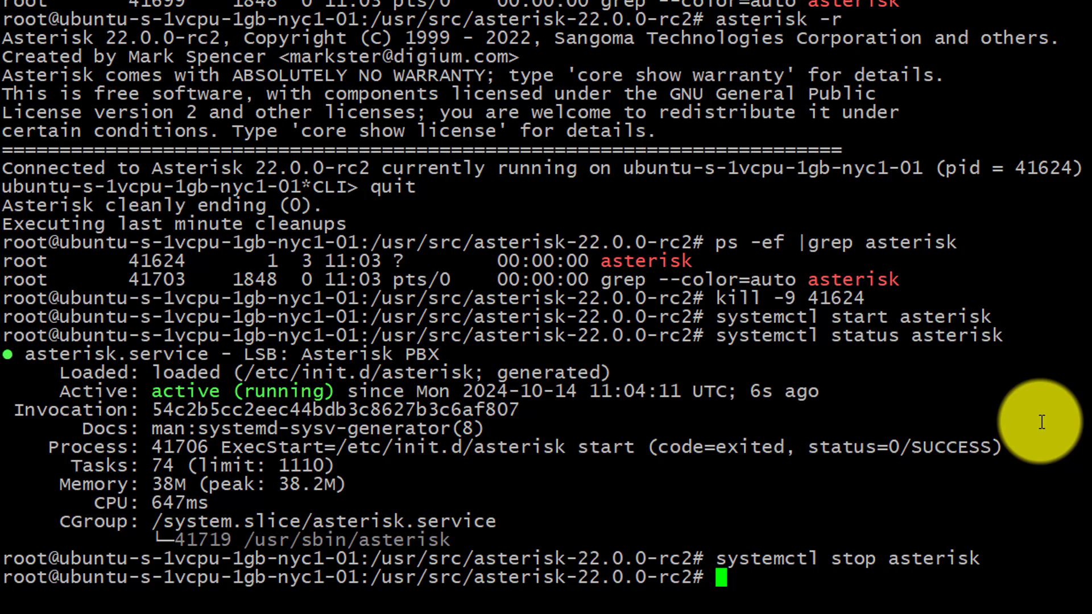
type("make menu")
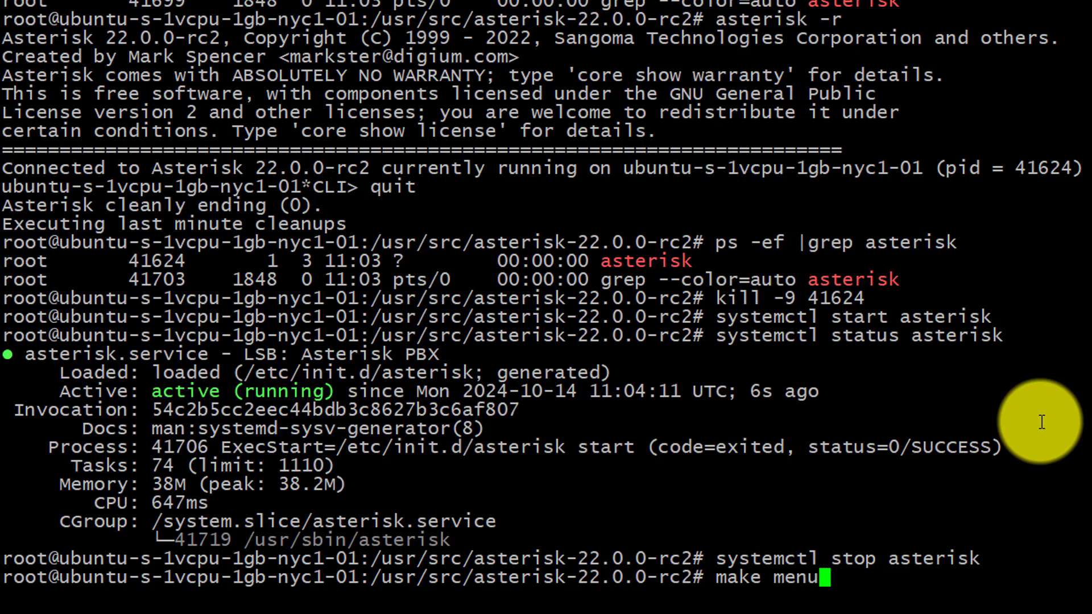
Launch make menuselect, move up to chan_ooh323 in Add-ons, then choose Channel Drivers.
type("select")
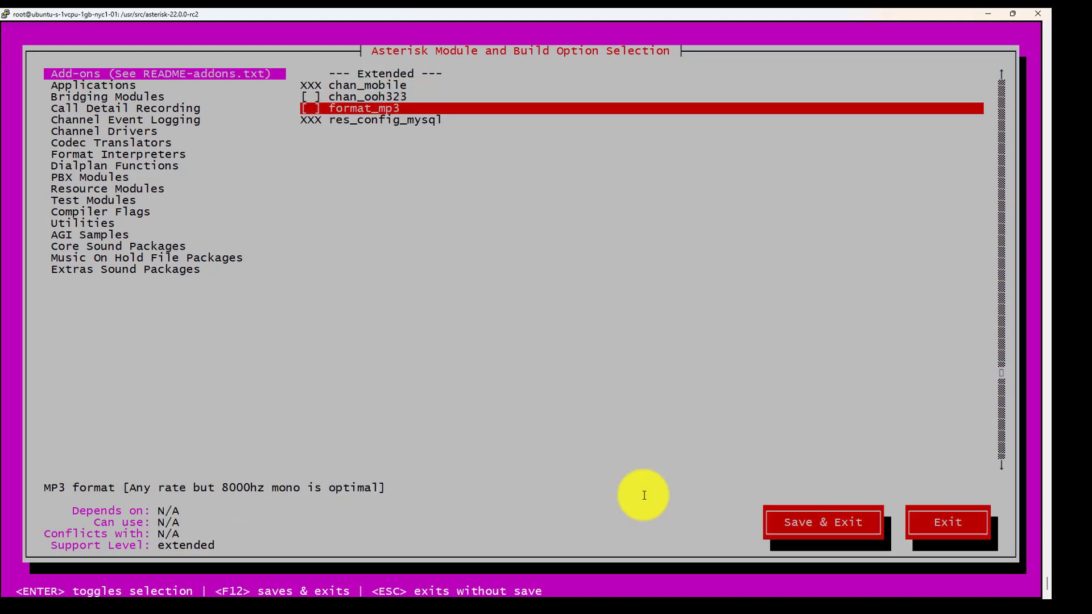
key("Up")
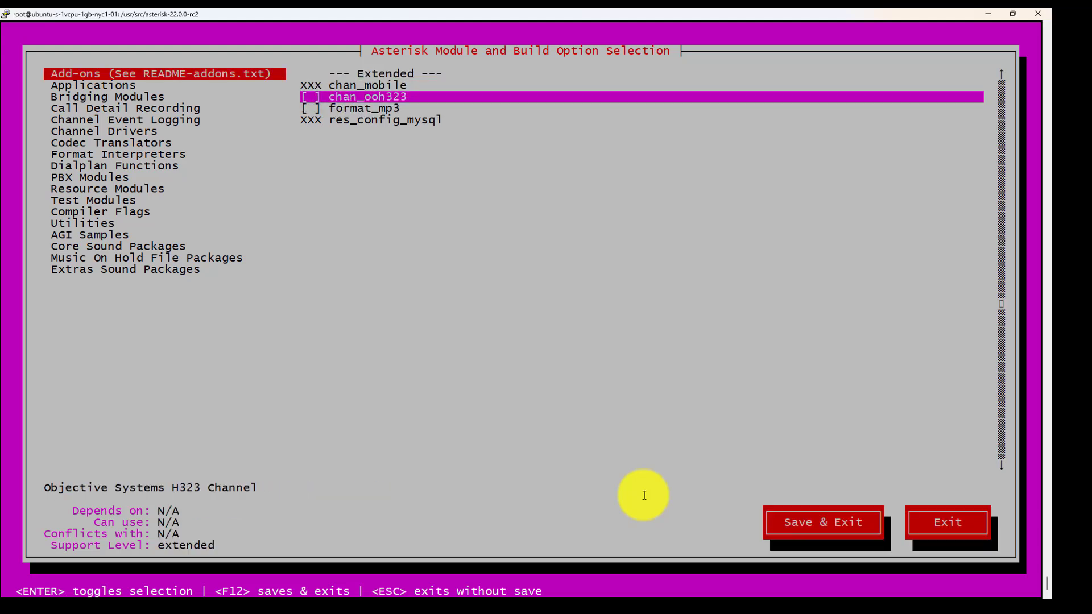
left_click(108, 97)
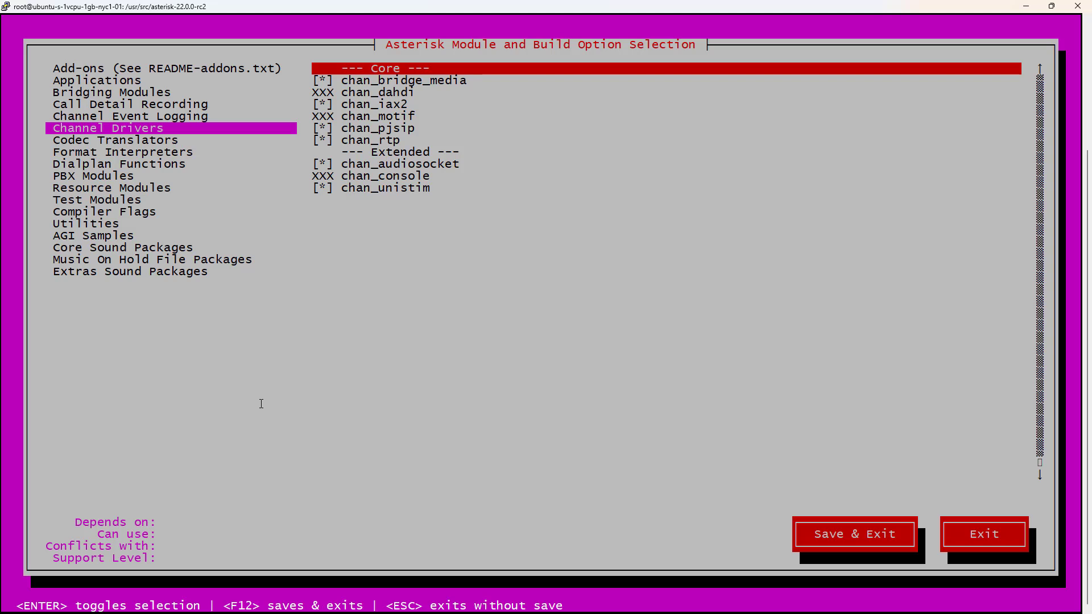
mouse_move(855, 487)
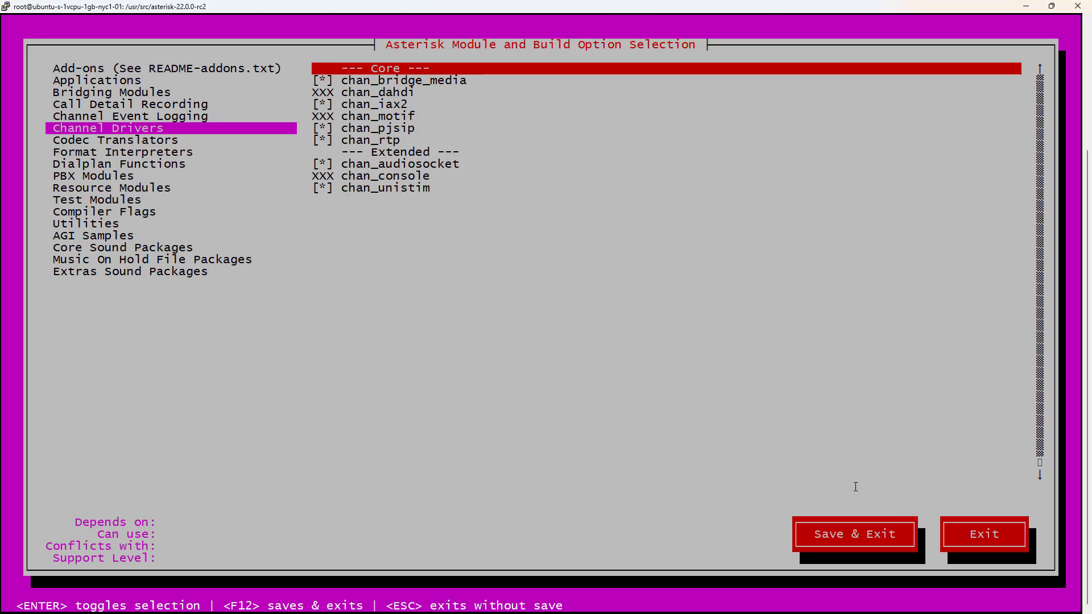
mouse_move(701, 518)
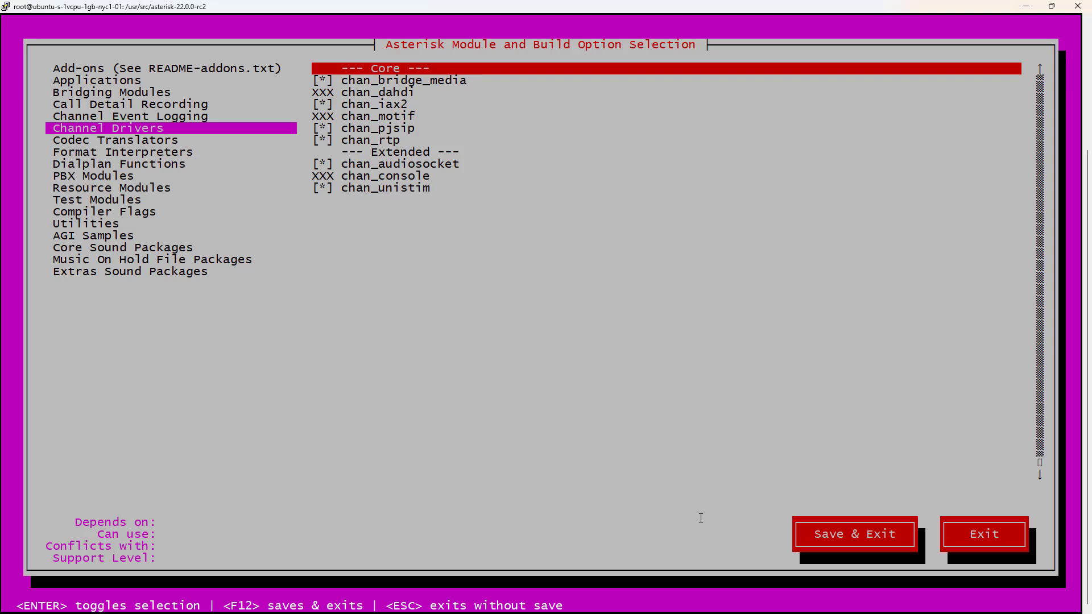